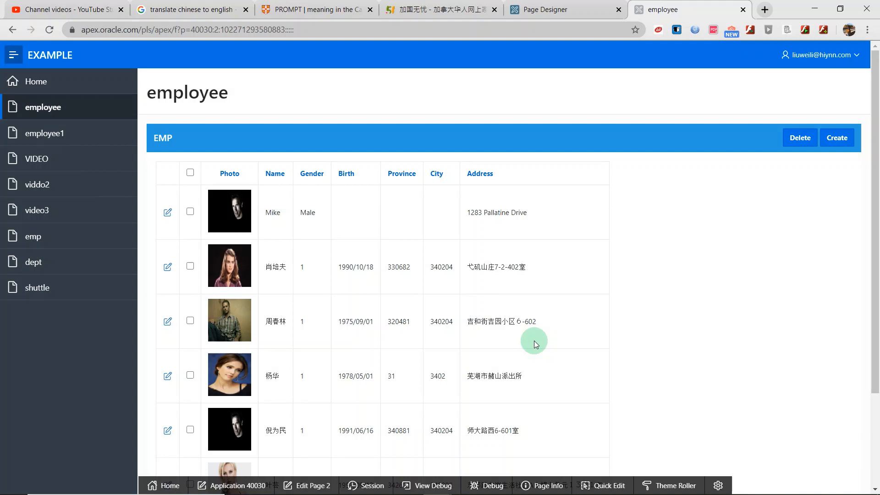
mouse_move(60, 116)
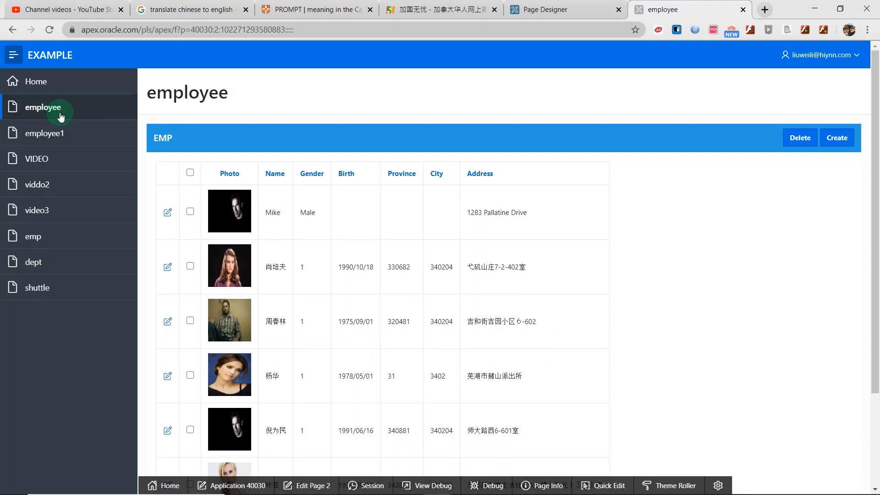
mouse_move(149, 340)
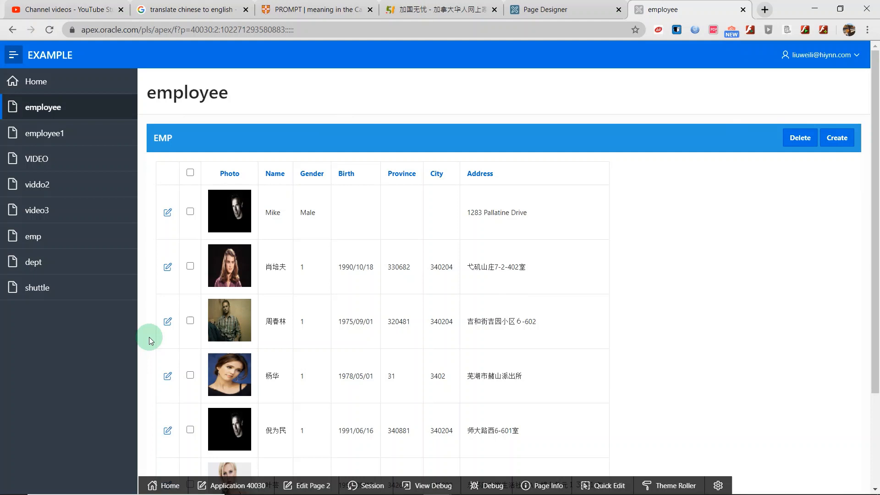
Press Delete with no rows checked and accept the 'Are you sure you want to delete that record?' prompt
scroll("down", 3)
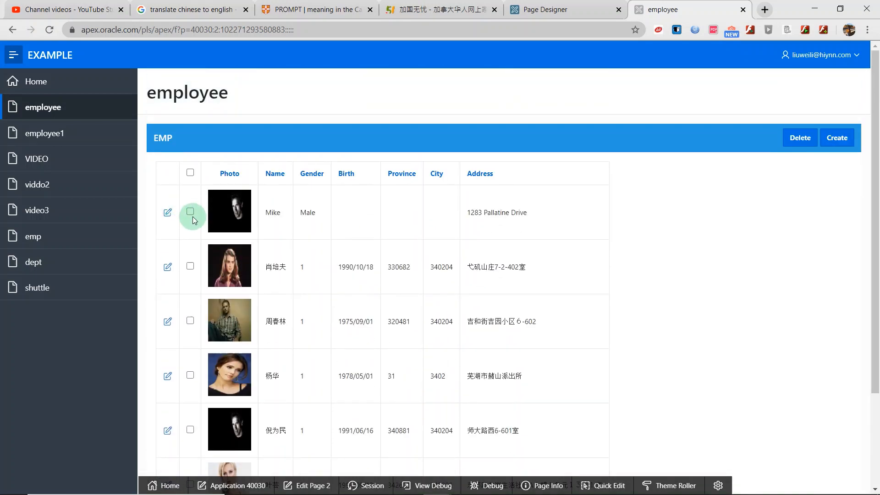
mouse_move(191, 214)
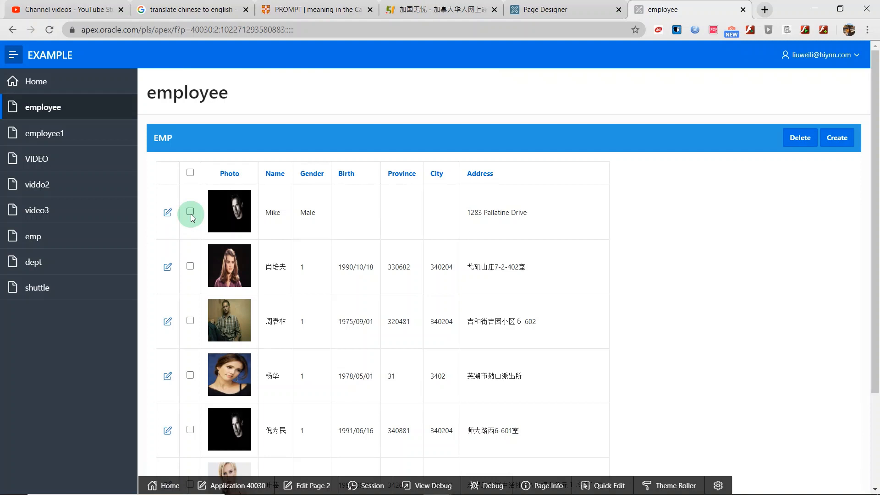
mouse_move(465, 227)
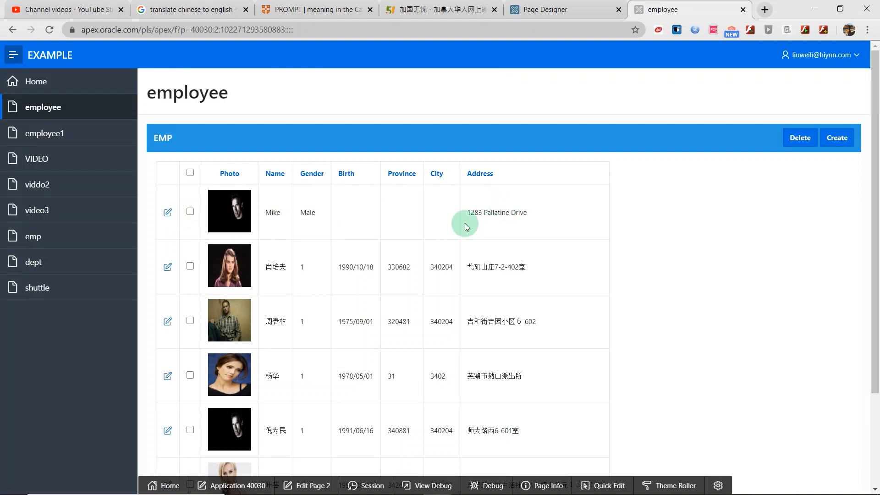
mouse_move(219, 237)
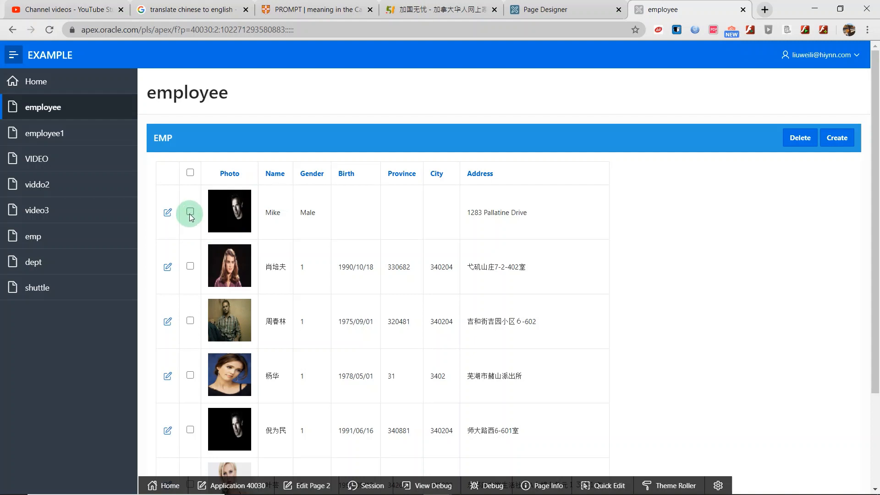
mouse_move(193, 235)
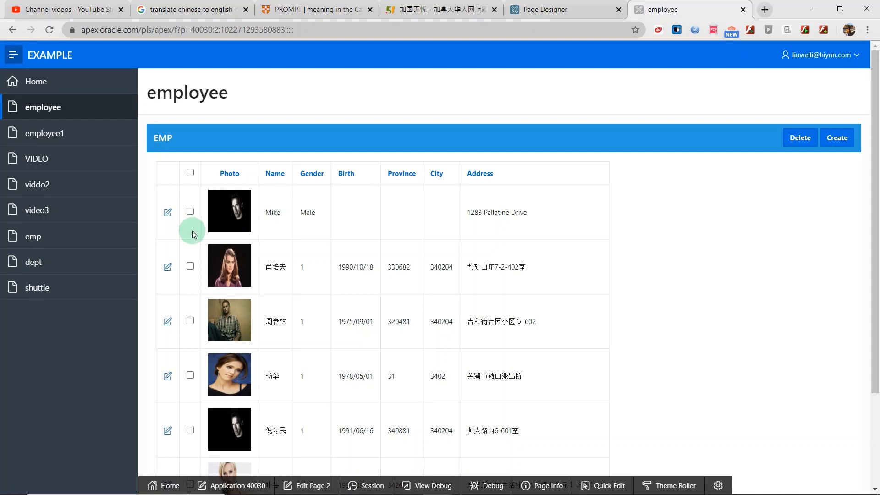
mouse_move(799, 138)
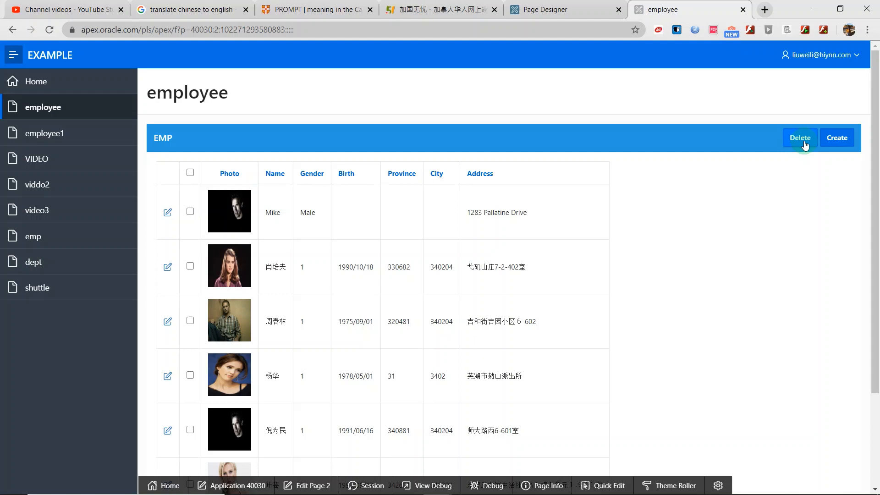
mouse_move(677, 197)
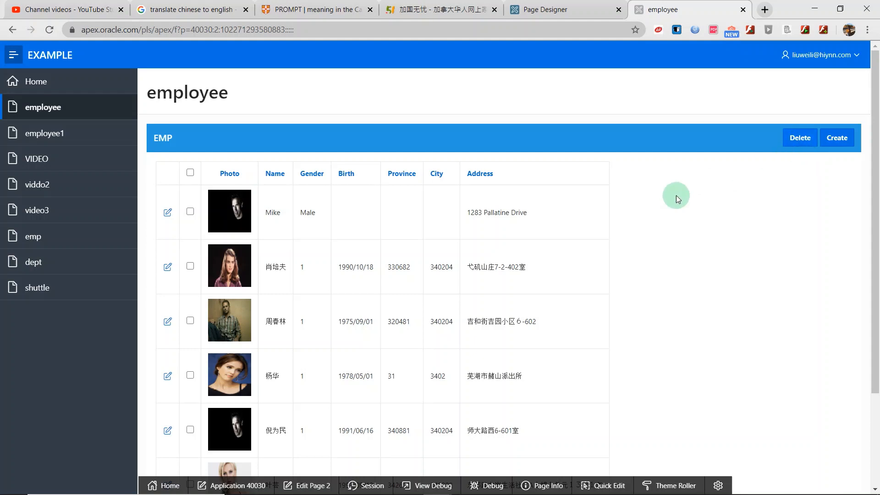
mouse_move(547, 208)
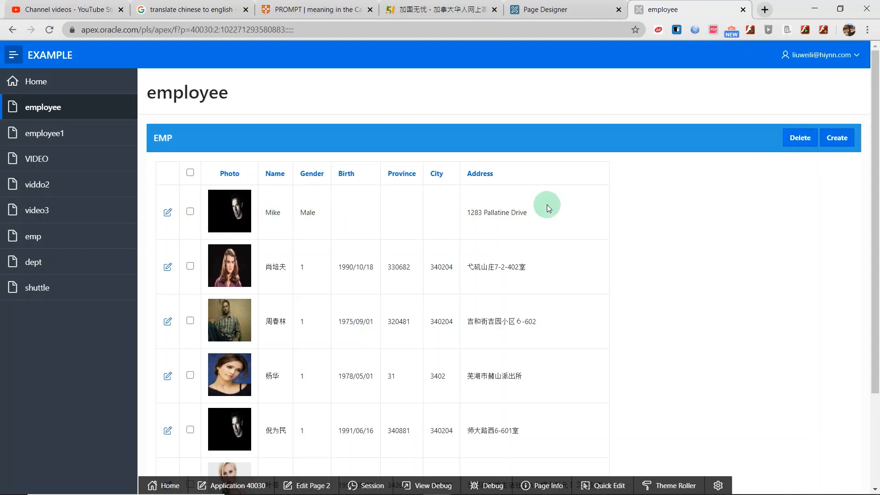
mouse_move(628, 225)
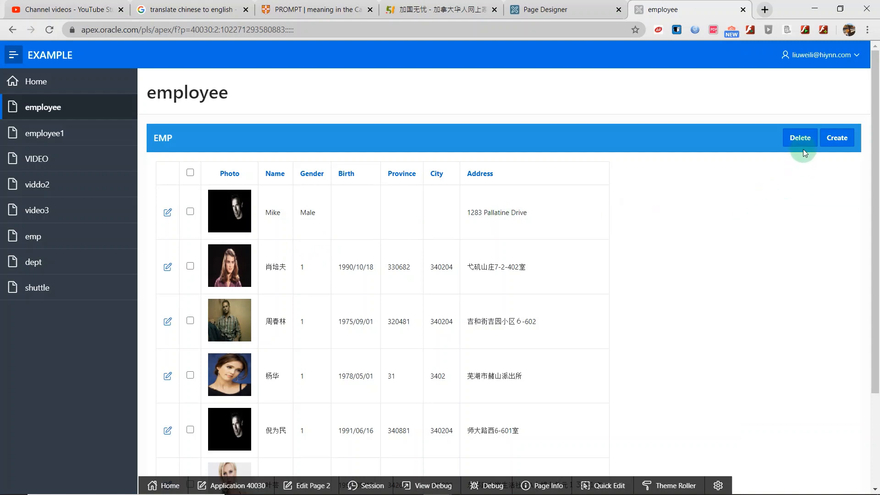
mouse_move(633, 109)
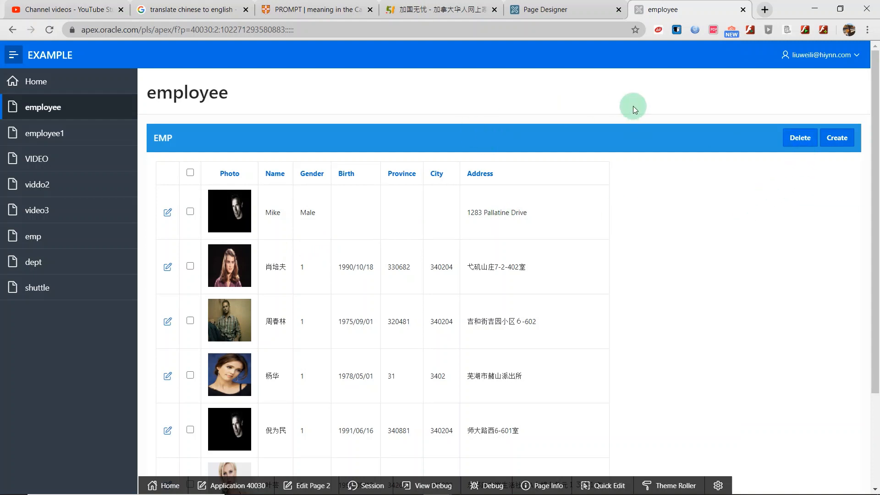
mouse_move(439, 128)
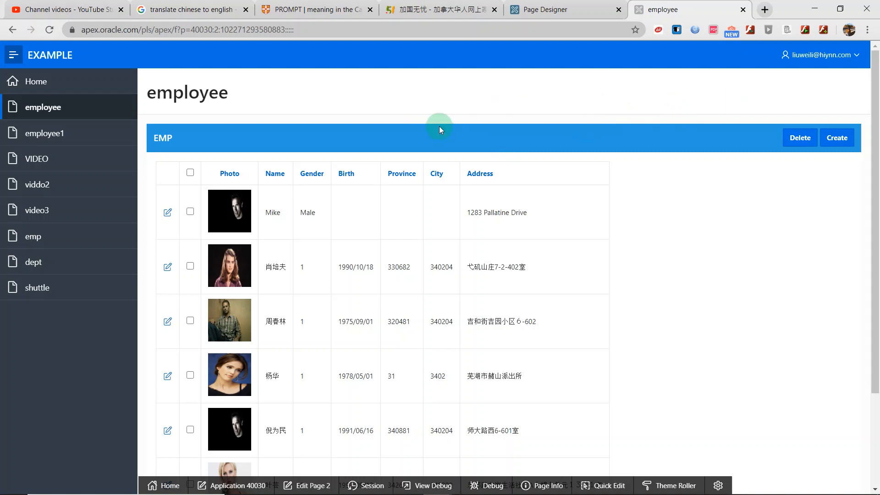
mouse_move(676, 166)
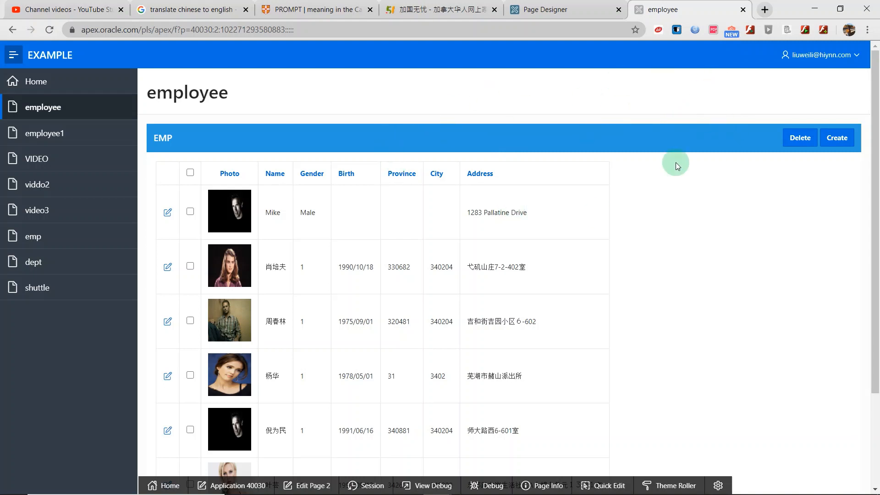
mouse_move(496, 143)
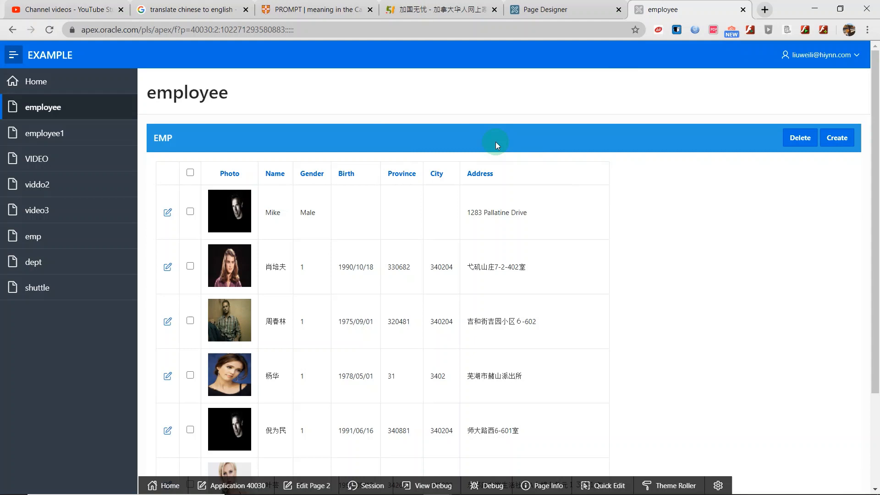
mouse_move(526, 148)
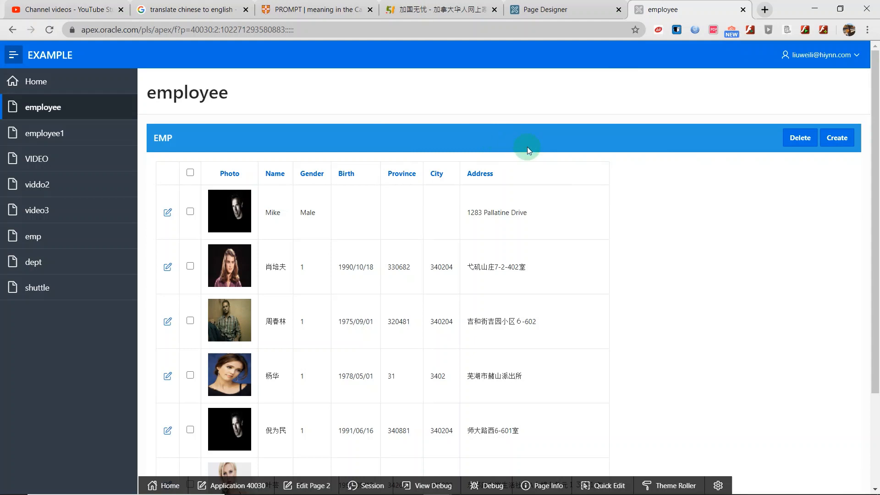
mouse_move(489, 209)
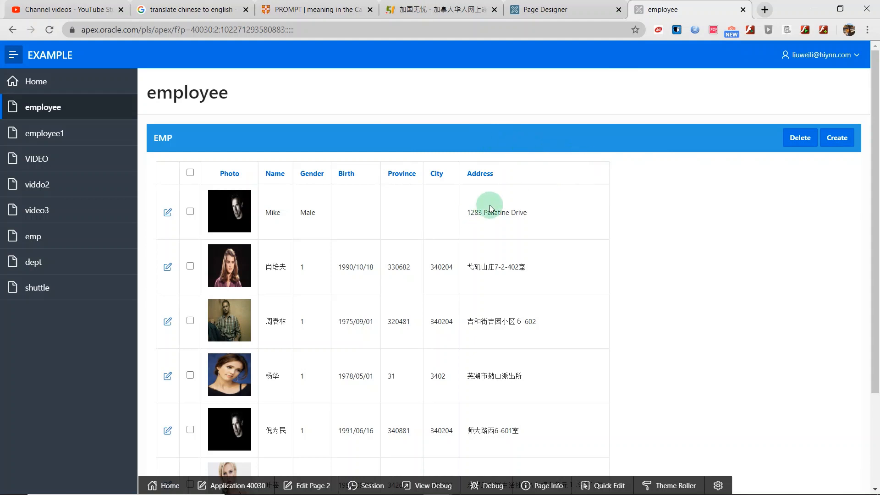
mouse_move(668, 223)
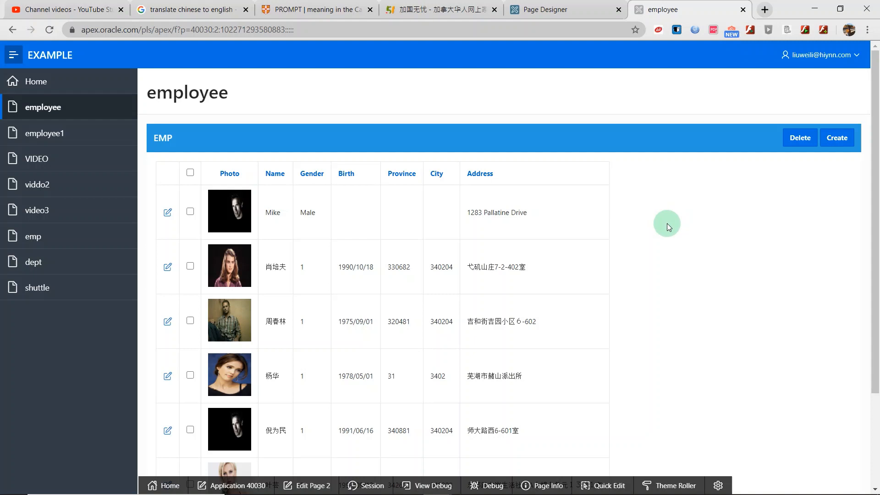
mouse_move(177, 243)
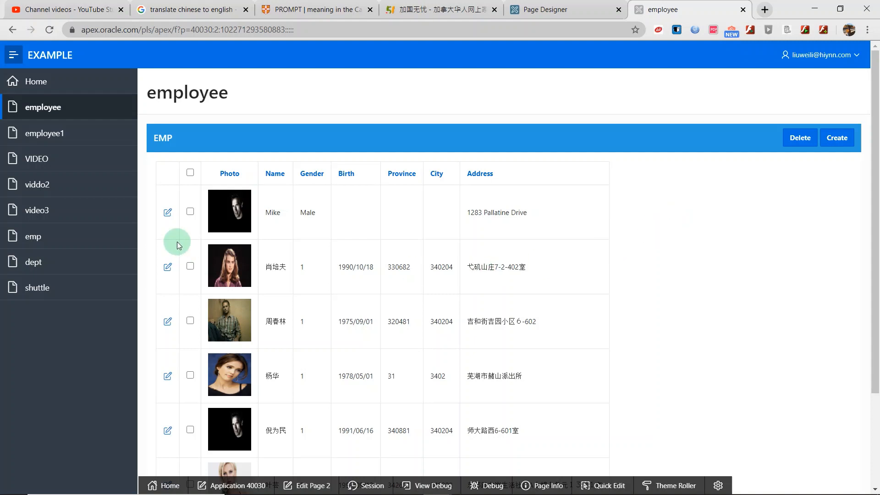
mouse_move(385, 202)
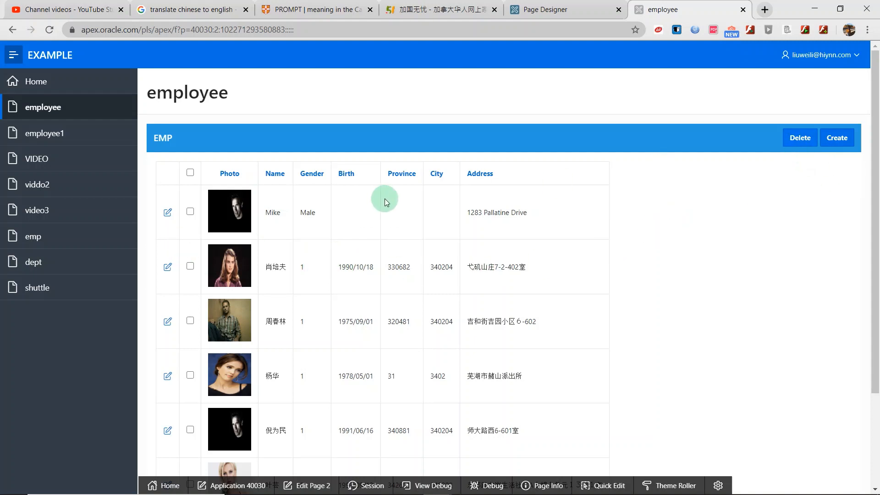
mouse_move(195, 226)
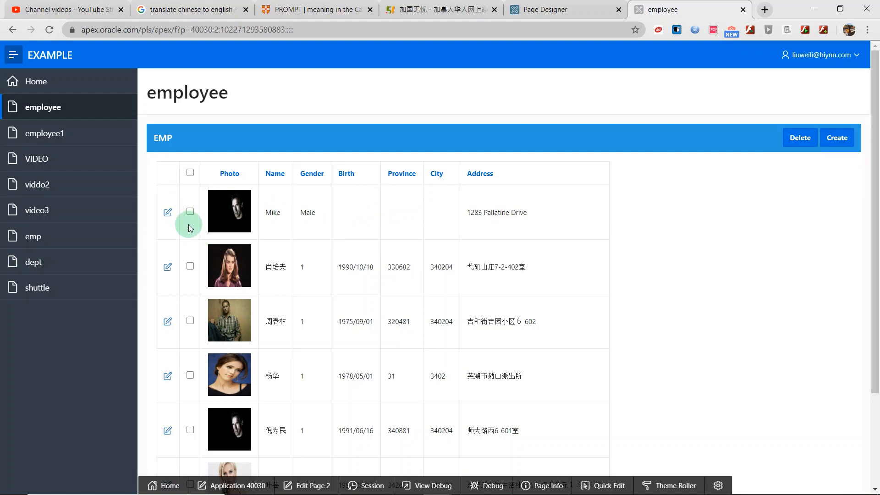
mouse_move(478, 264)
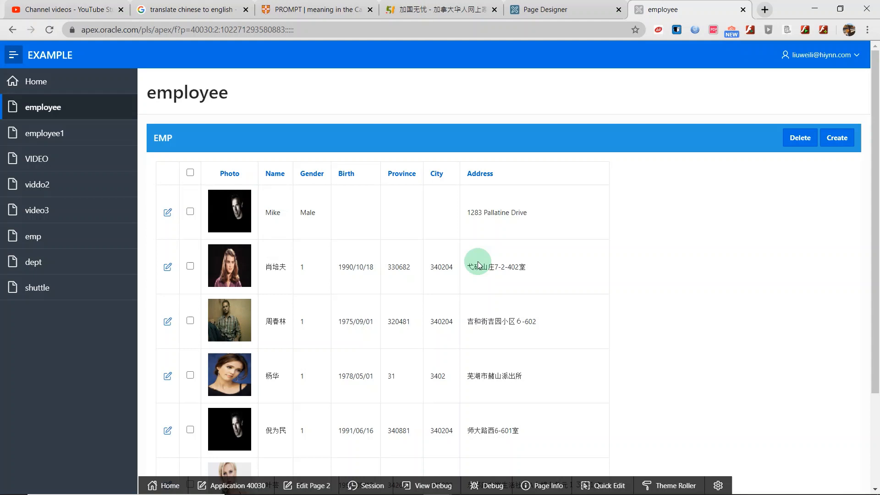
mouse_move(191, 213)
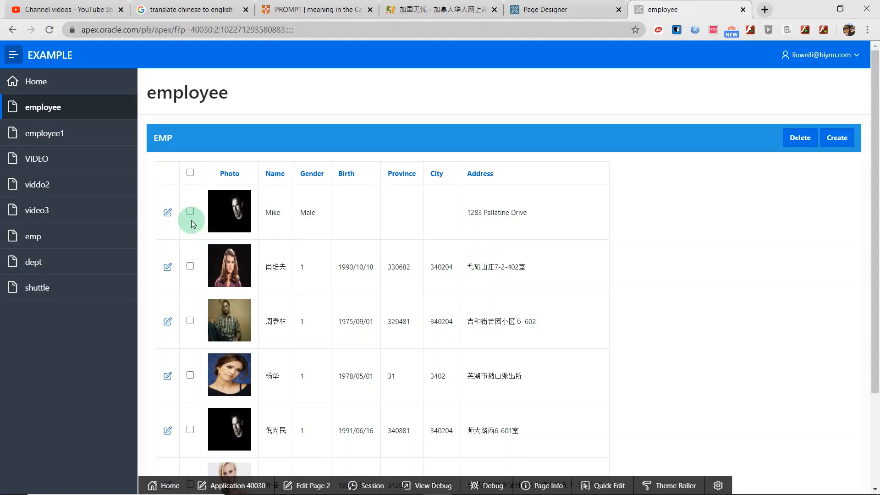
mouse_move(190, 350)
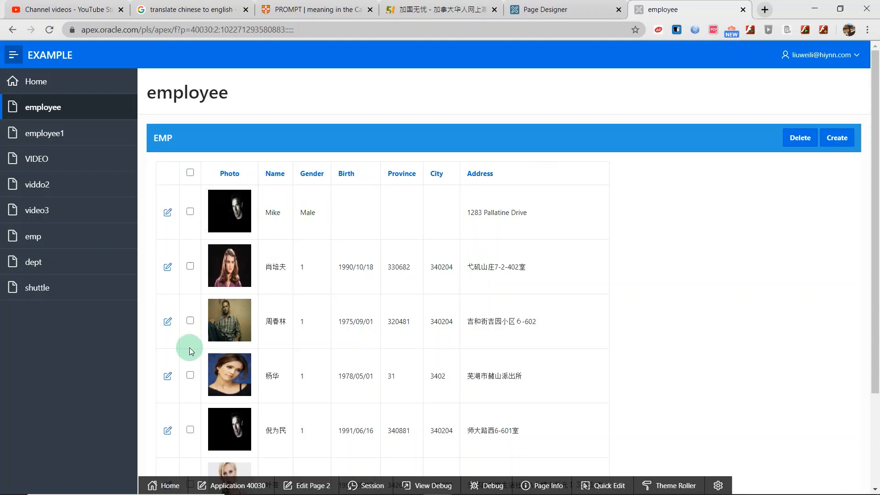
mouse_move(800, 137)
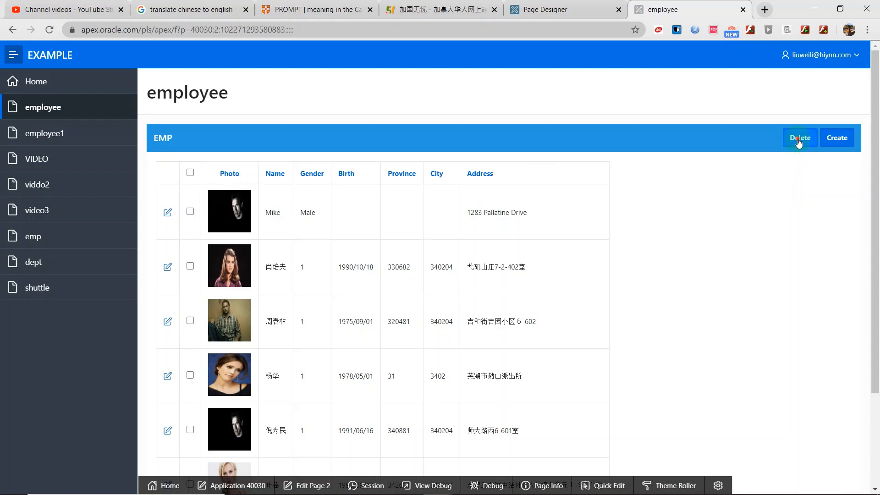
left_click(799, 137)
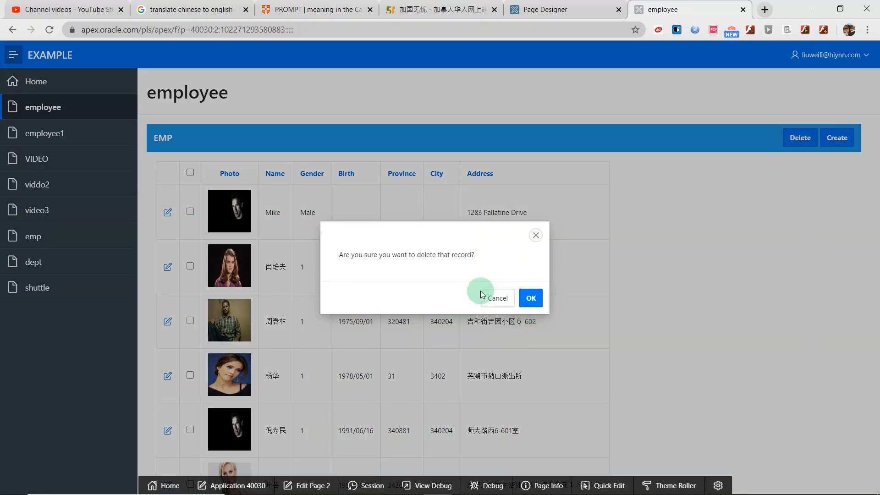
mouse_move(370, 312)
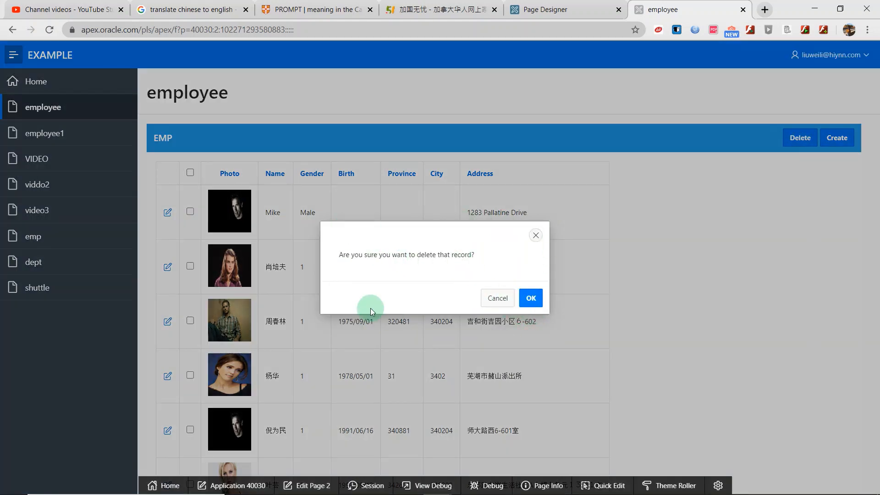
mouse_move(339, 265)
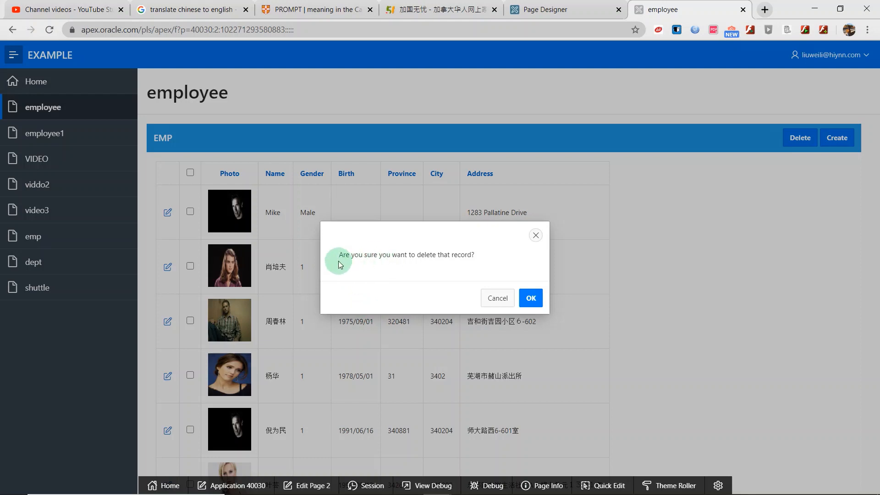
mouse_move(478, 268)
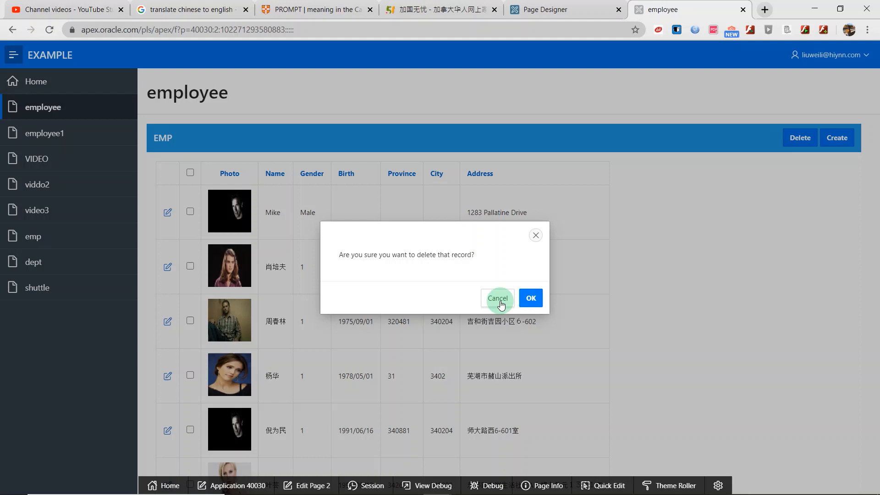
mouse_move(437, 300)
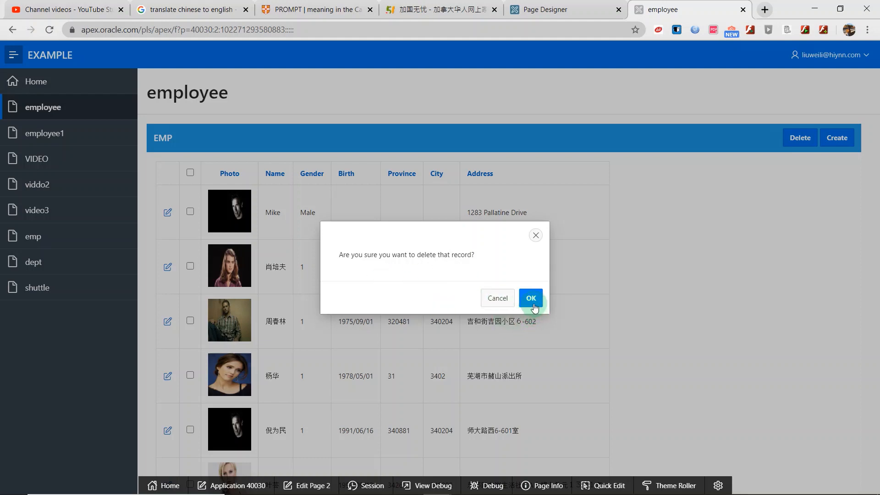
mouse_move(563, 289)
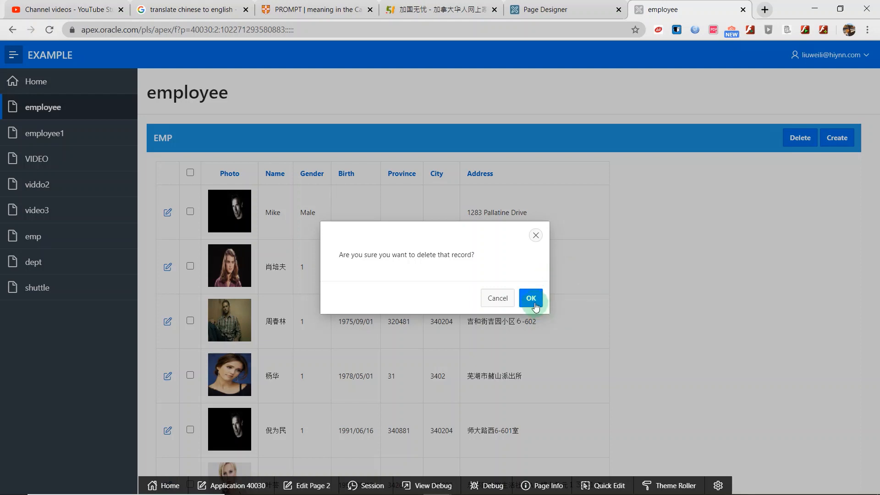
mouse_move(202, 187)
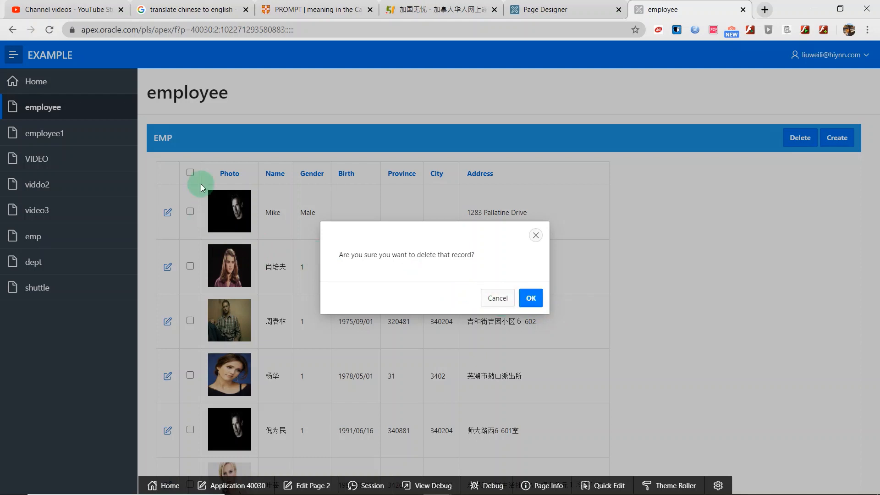
mouse_move(167, 265)
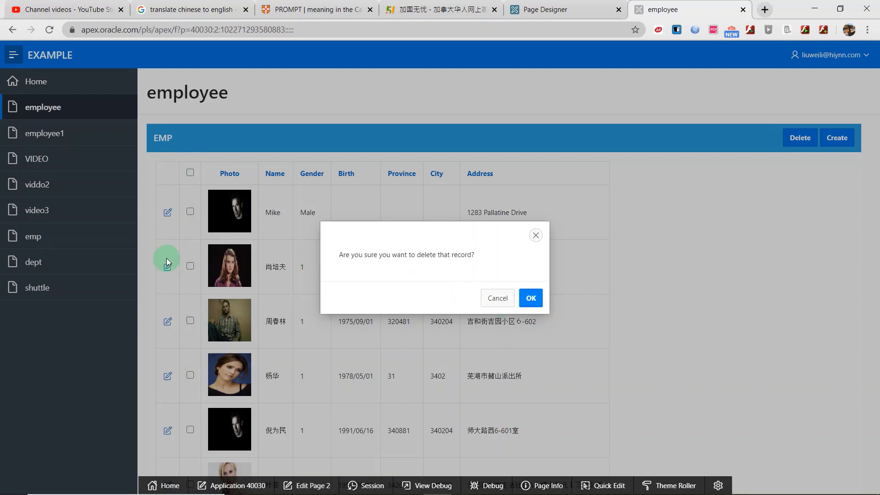
left_click(530, 298)
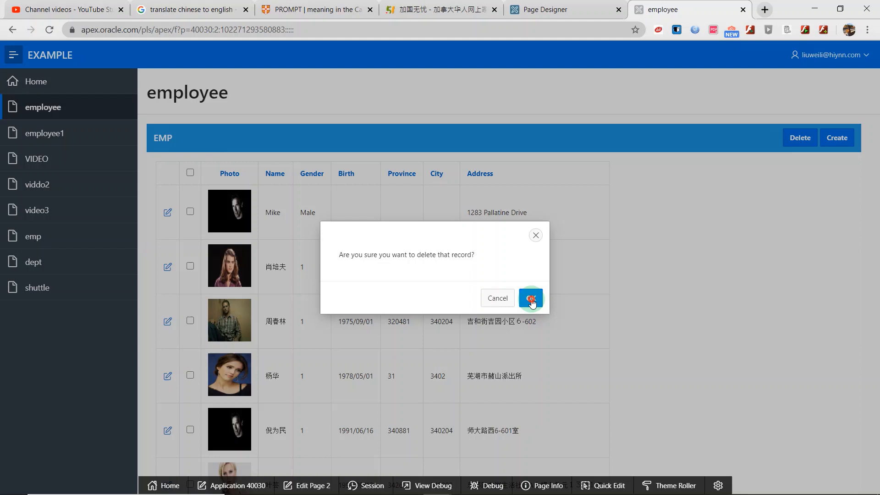
Dismiss the 'Please select records!' error, then check Mike's row and delete it with confirmation
left_click(531, 298)
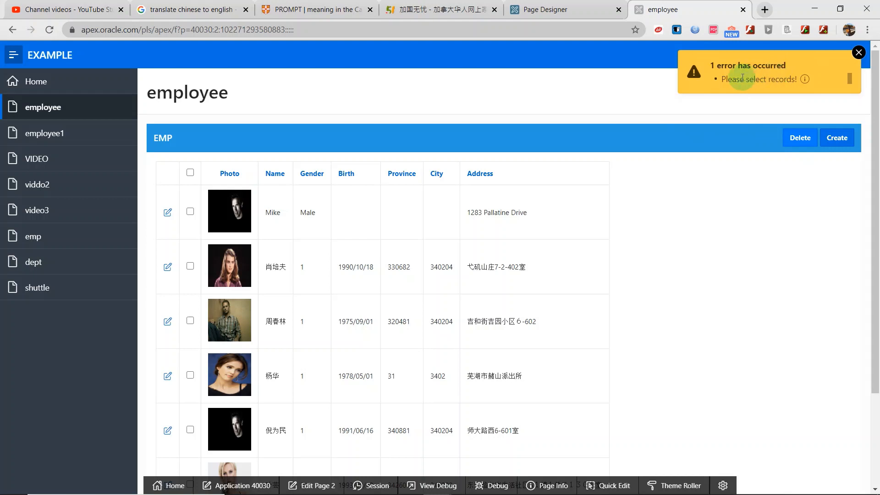
mouse_move(757, 96)
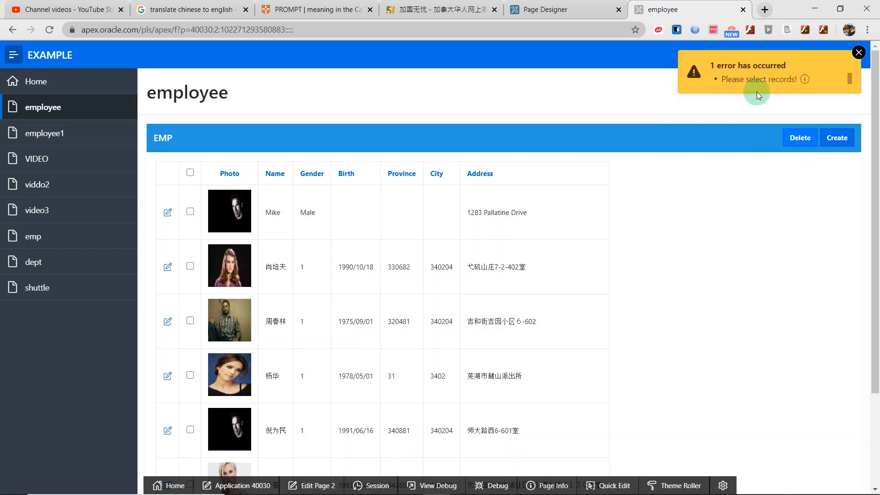
mouse_move(763, 83)
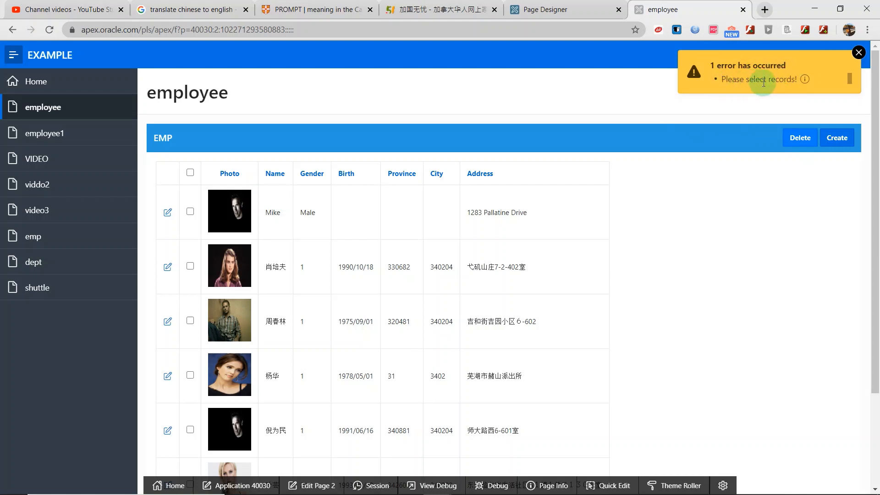
mouse_move(835, 70)
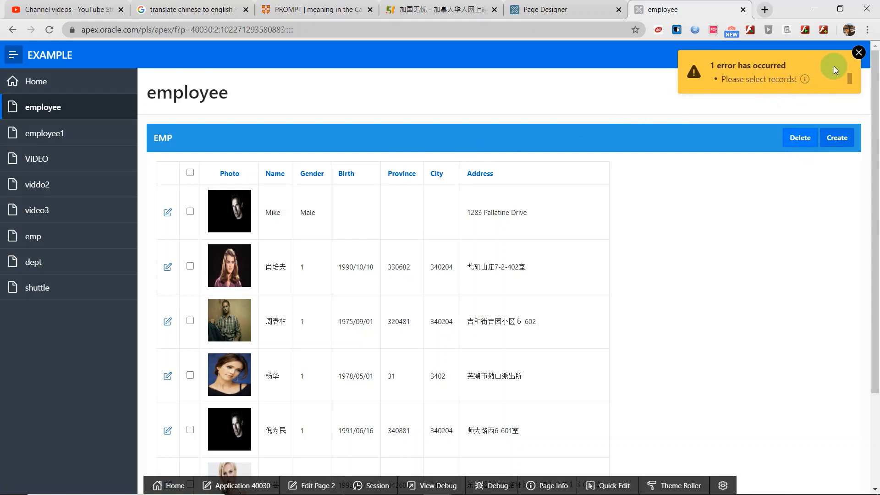
left_click(858, 52)
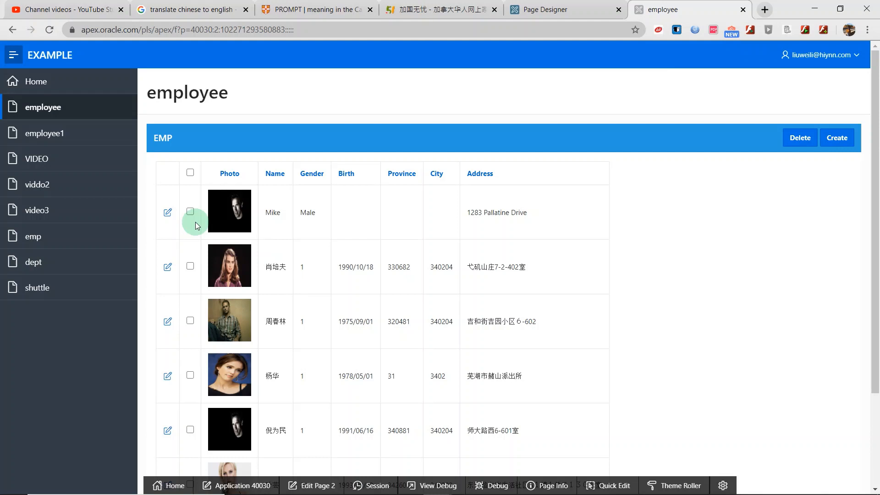
left_click(190, 212)
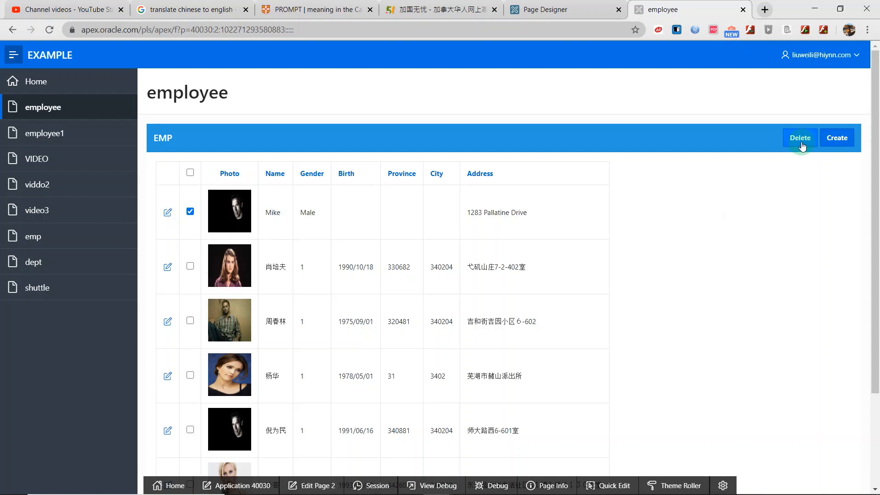
left_click(800, 137)
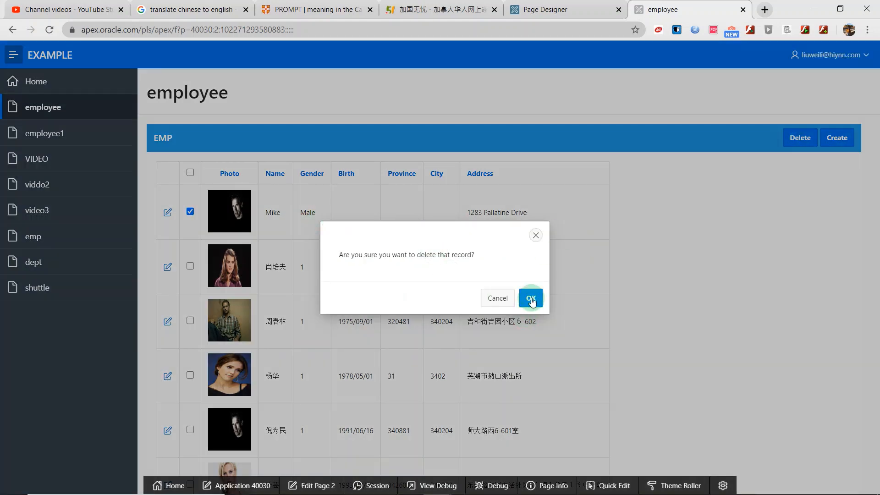
left_click(531, 298)
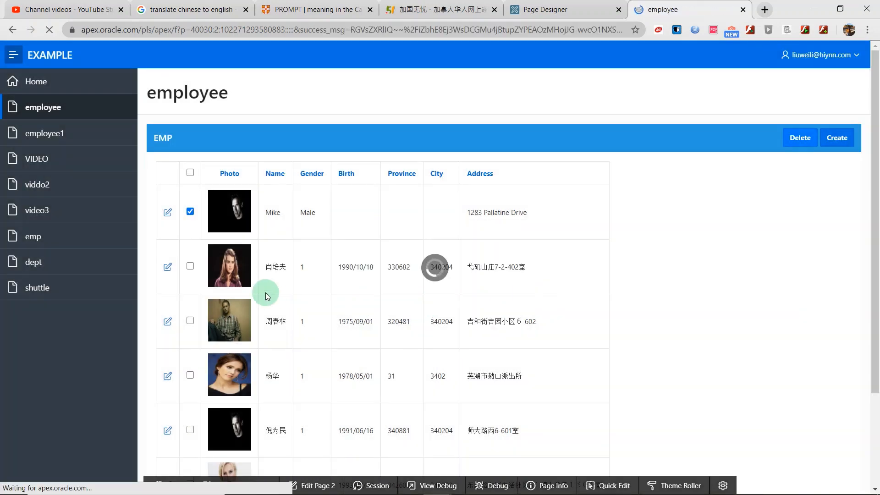
left_click(800, 137)
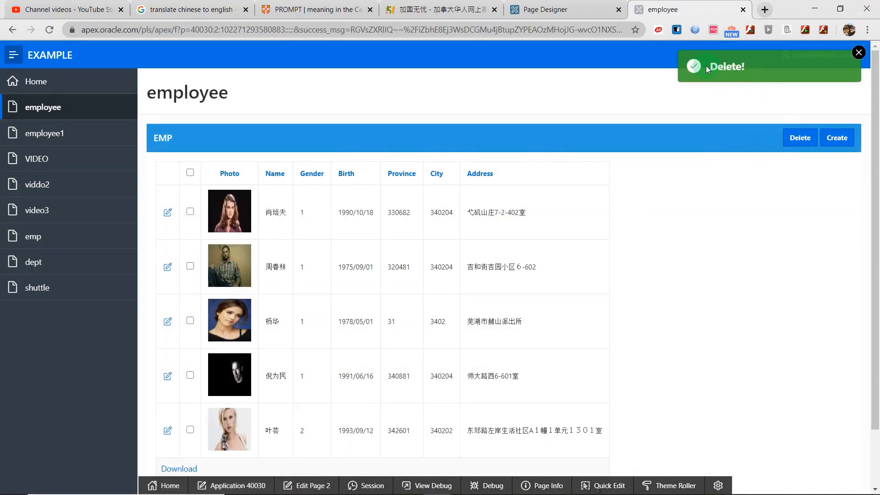
mouse_move(808, 70)
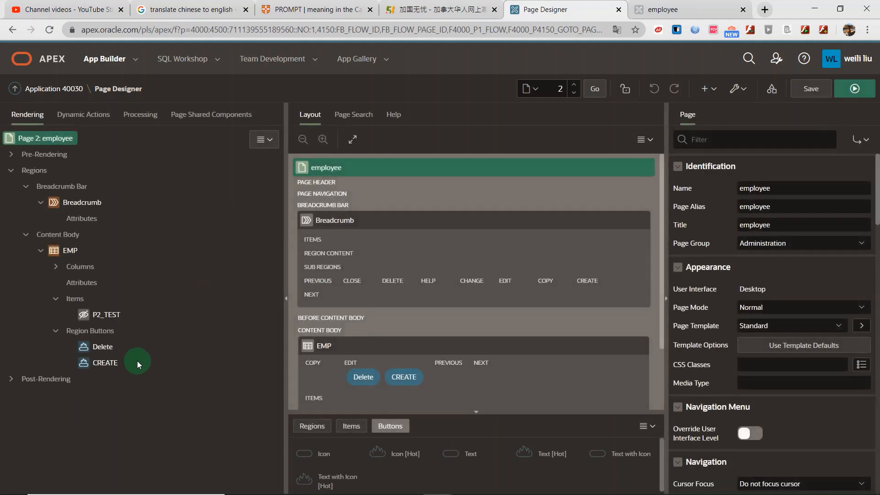
Select the Delete region button in Page Designer and review its Behavior properties
left_click(103, 347)
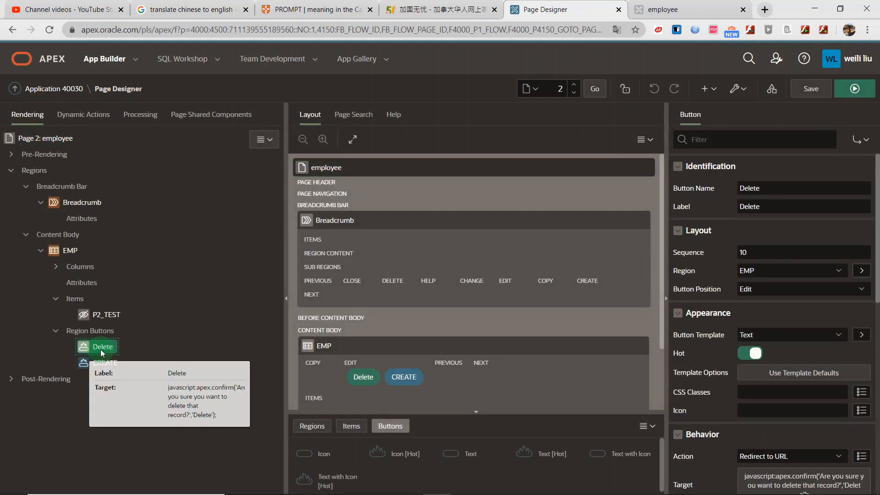
mouse_move(769, 280)
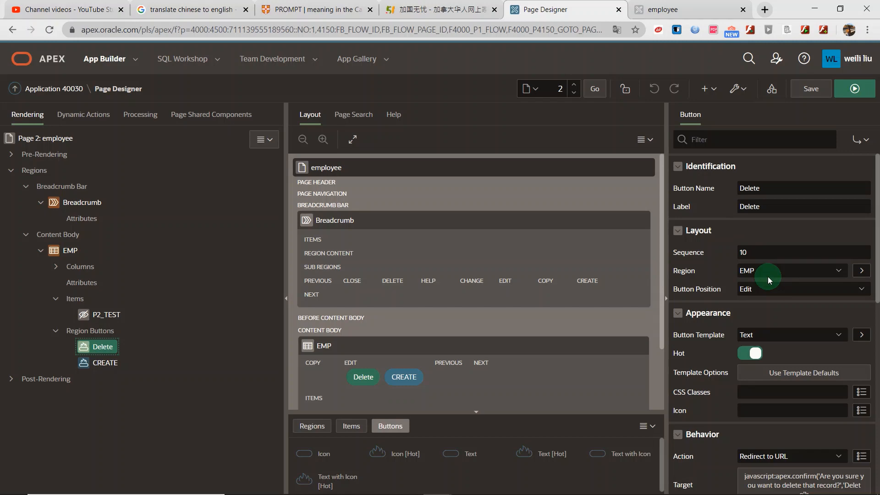
scroll("down", 3)
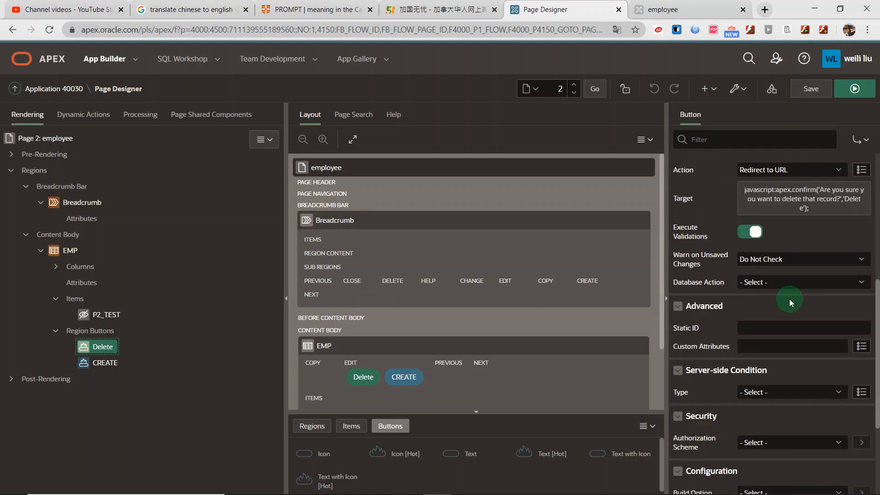
scroll("up", 3)
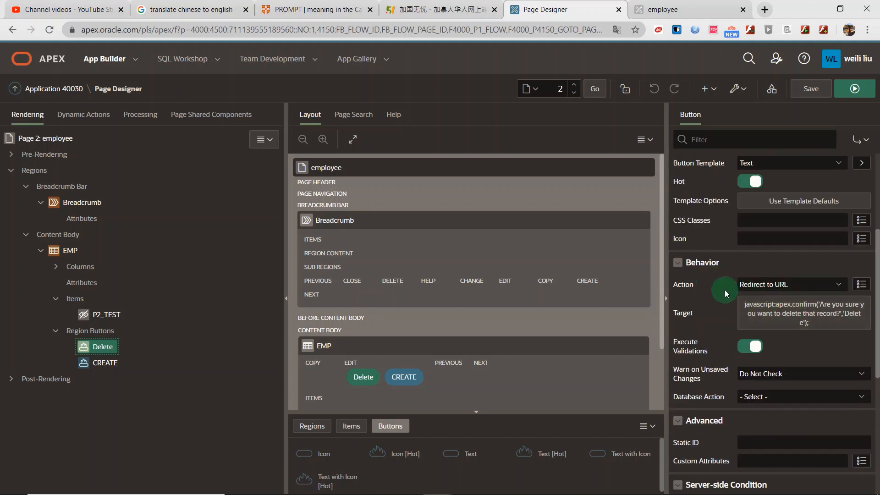
mouse_move(680, 295)
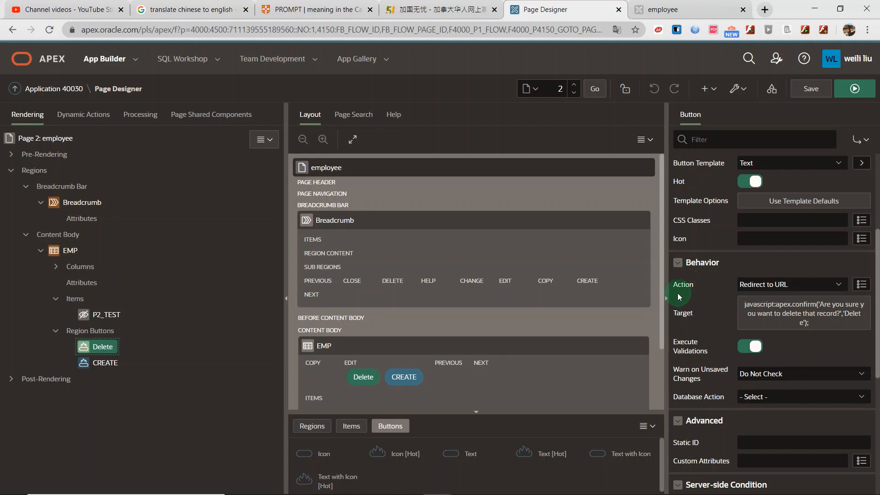
mouse_move(710, 300)
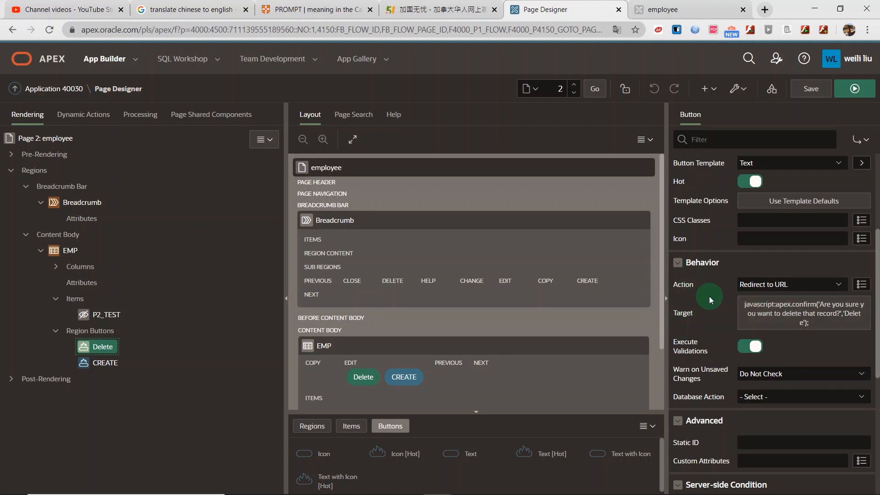
mouse_move(814, 297)
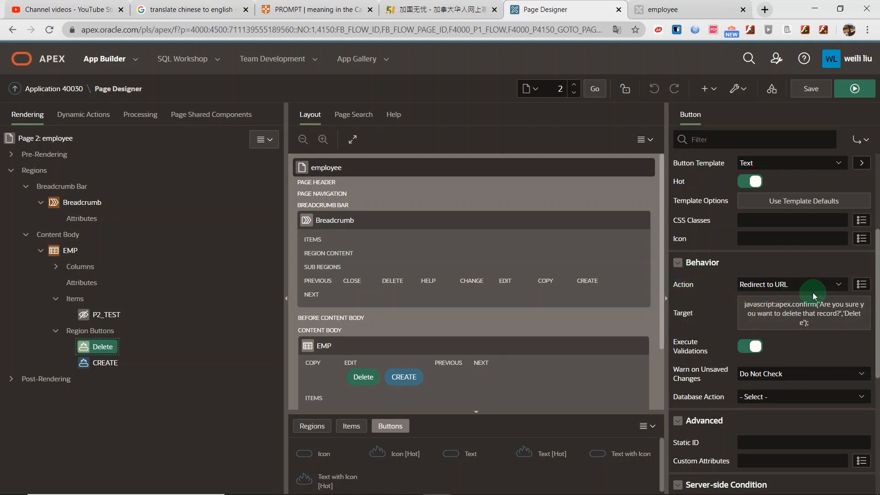
mouse_move(705, 330)
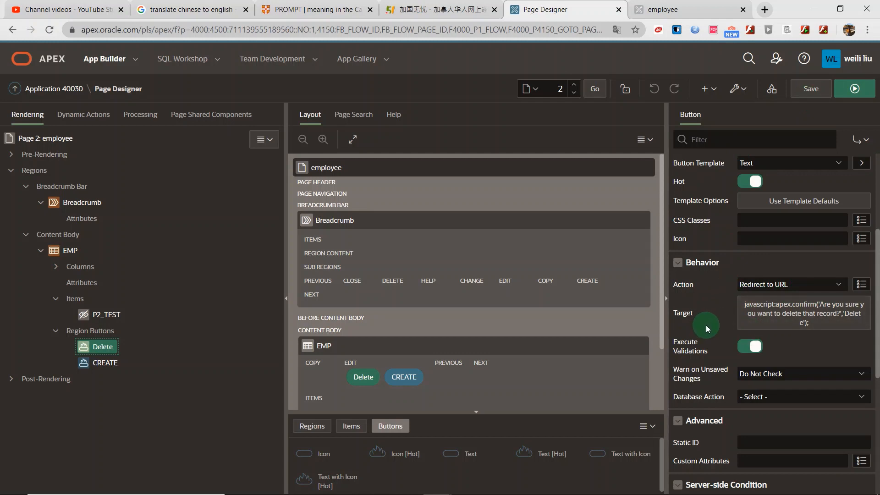
mouse_move(689, 303)
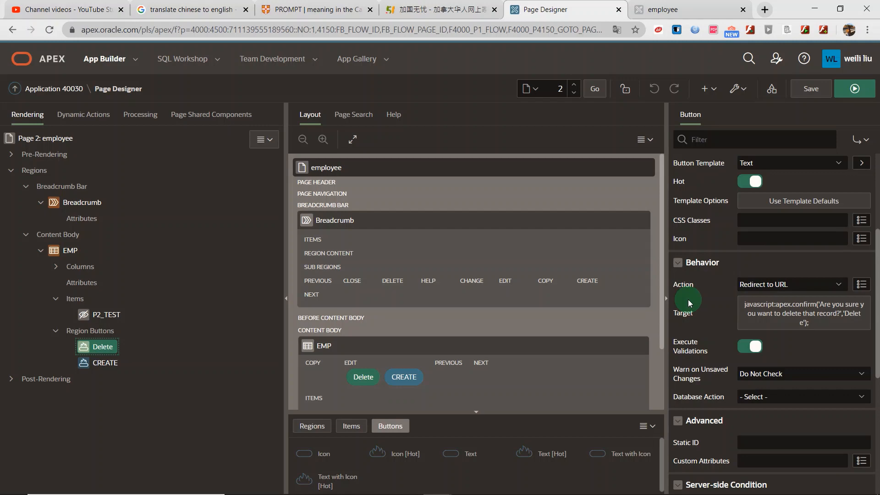
mouse_move(790, 298)
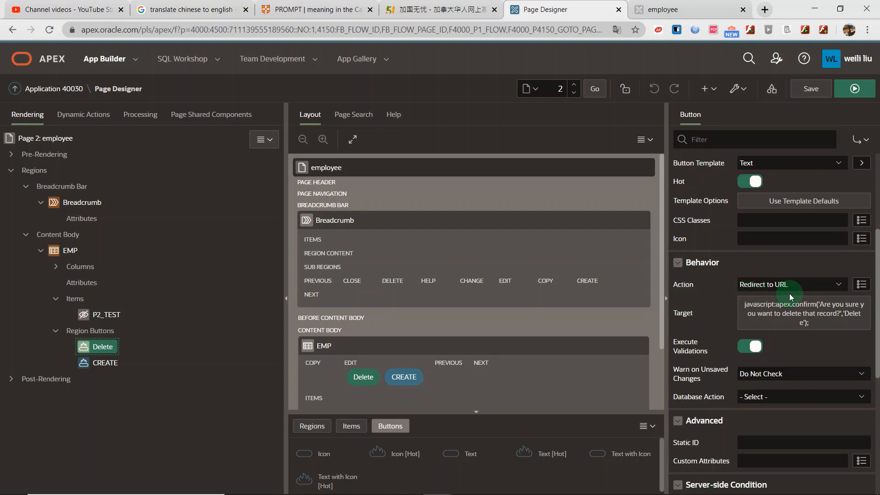
mouse_move(807, 320)
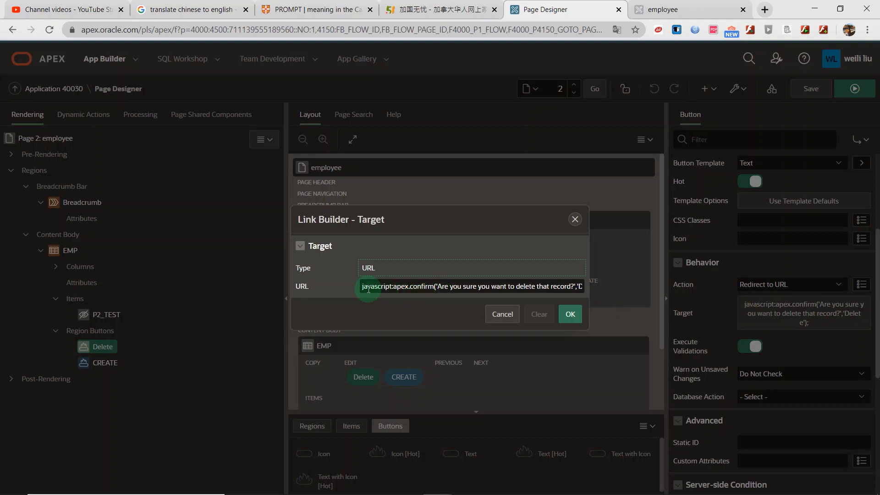
mouse_move(410, 291)
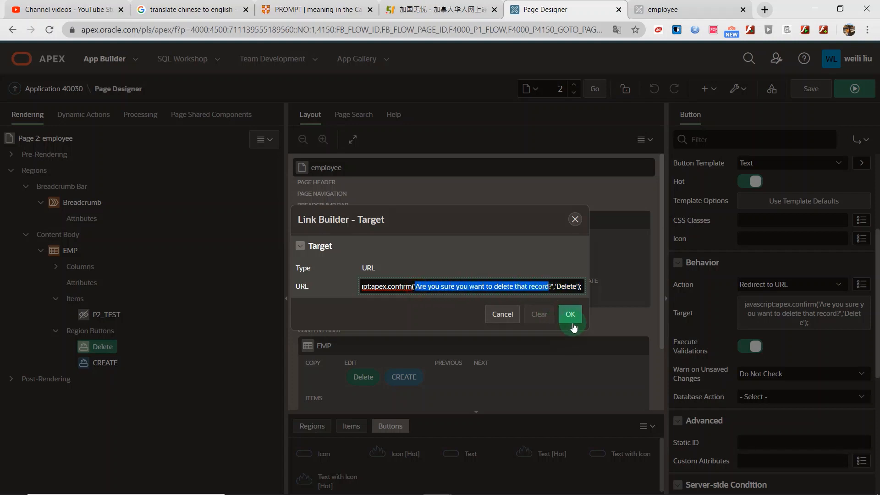
Inspect the Delete button's javascript confirm redirect target and close it unchanged
left_click(569, 314)
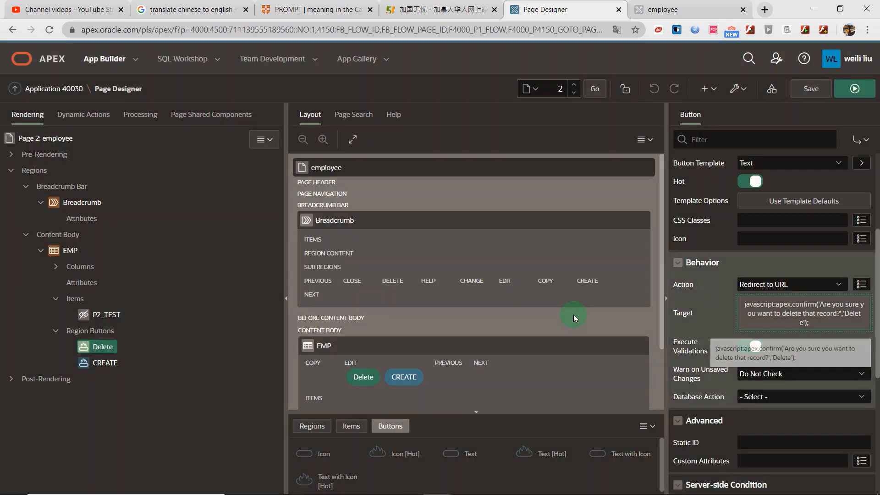
left_click(755, 347)
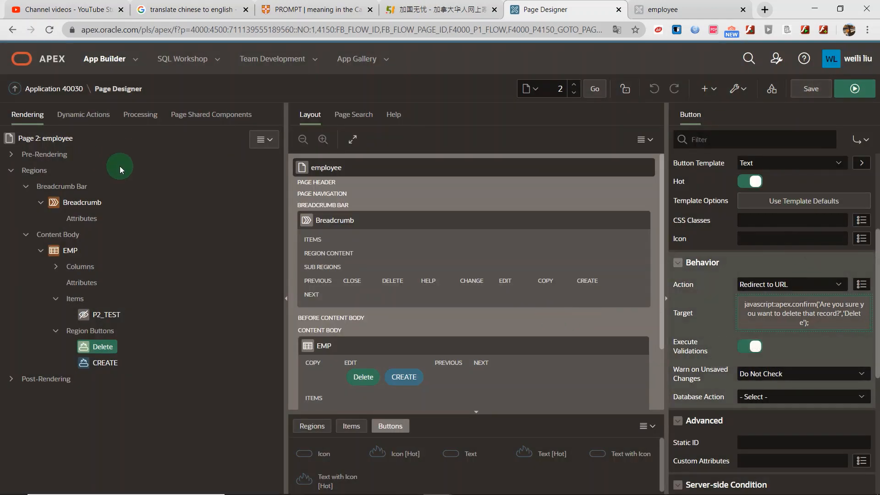
mouse_move(140, 114)
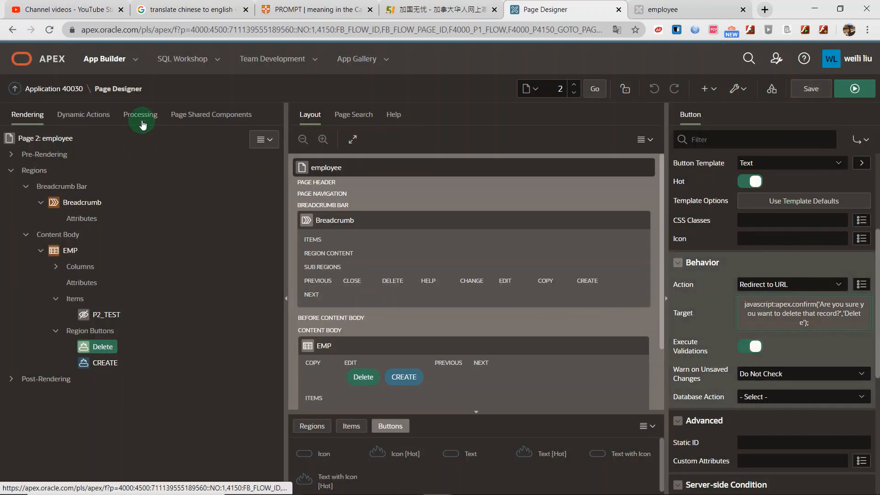
Show the Processing tree and select the Validation with its 'Please select records!' PL/SQL check
left_click(140, 114)
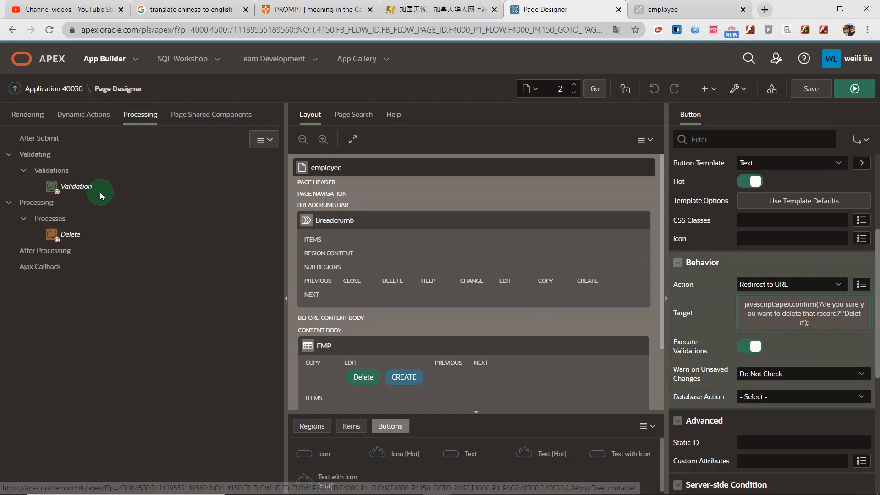
mouse_move(77, 193)
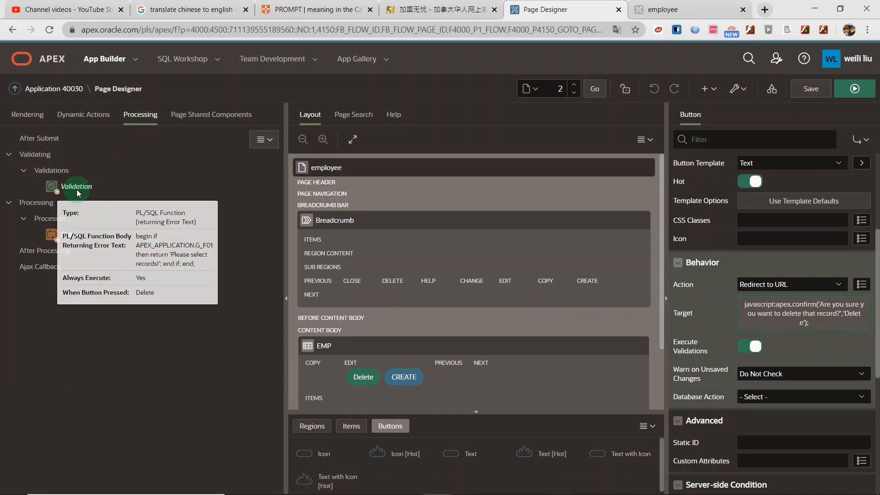
left_click(78, 186)
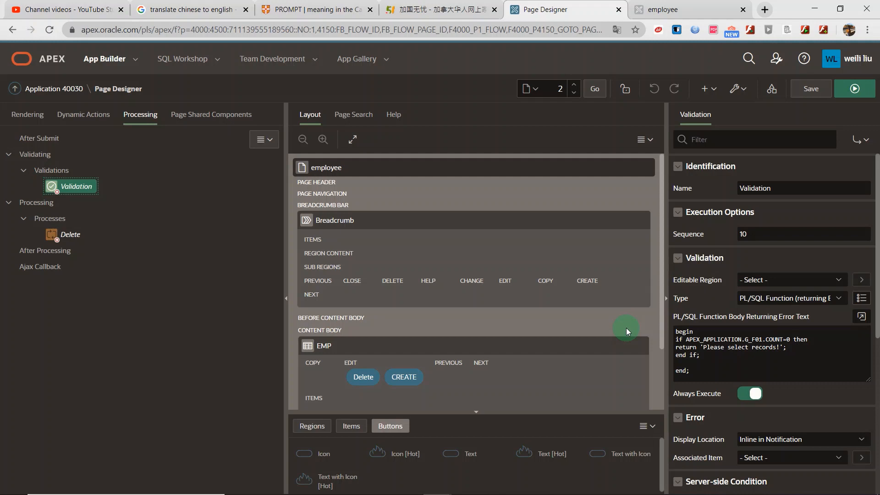
mouse_move(657, 359)
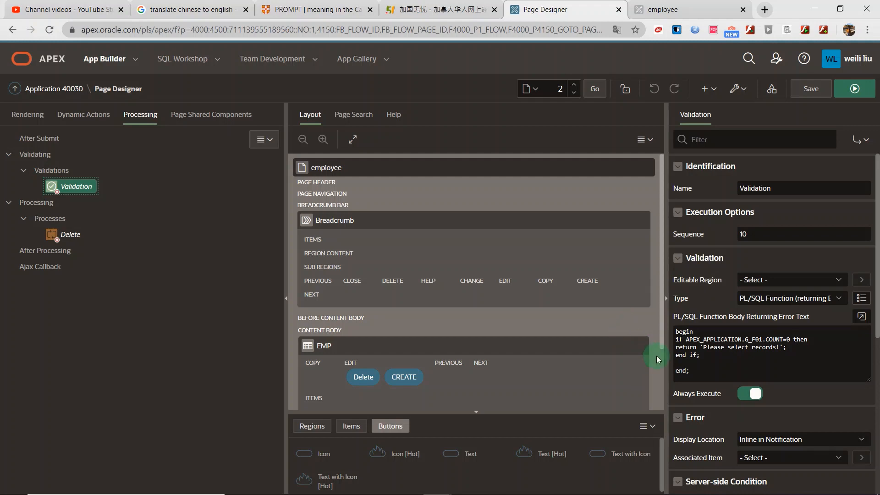
mouse_move(215, 255)
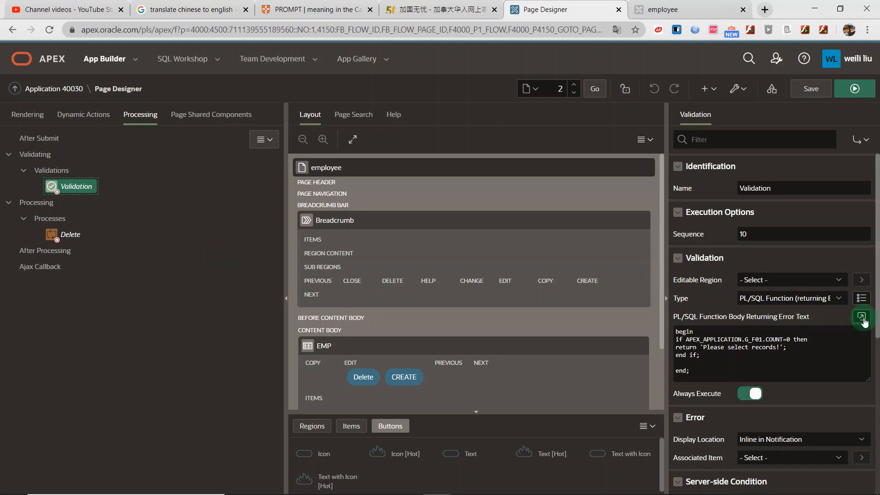
left_click(862, 316)
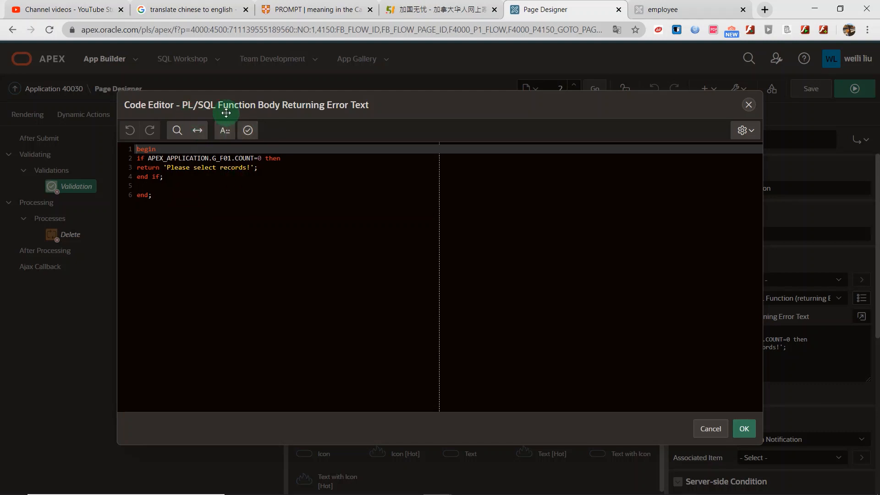
mouse_move(325, 108)
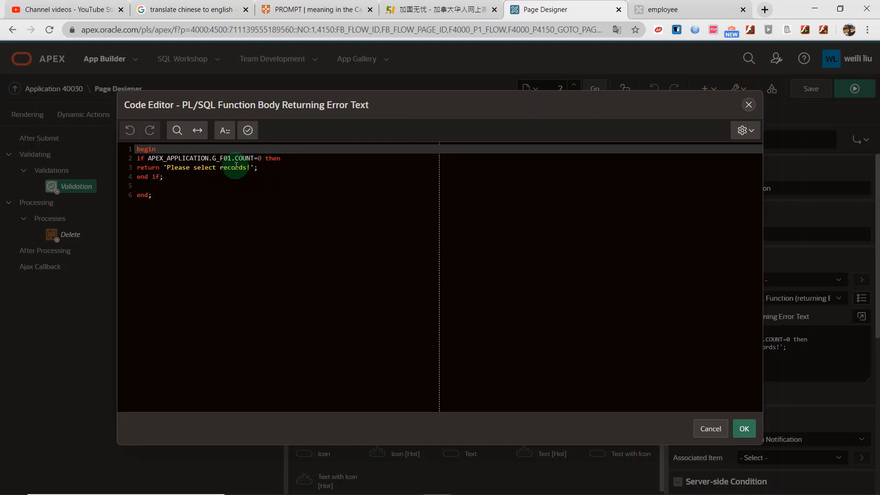
mouse_move(275, 186)
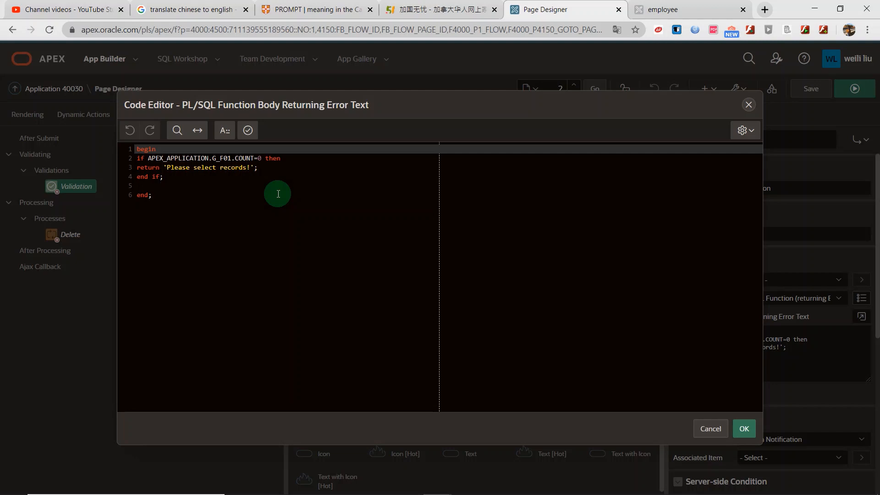
mouse_move(260, 175)
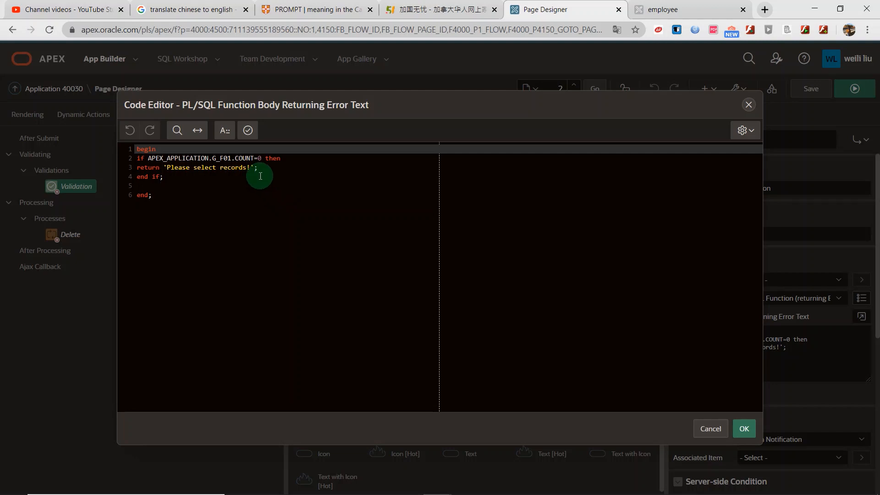
mouse_move(756, 413)
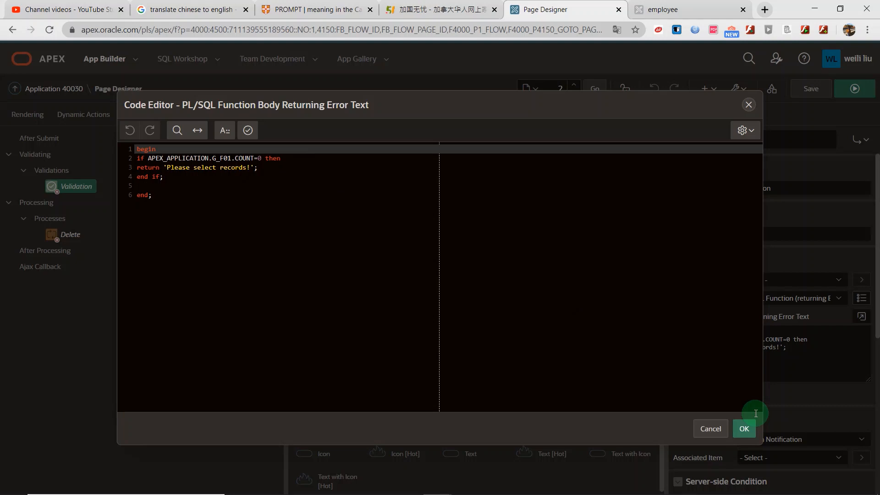
mouse_move(137, 163)
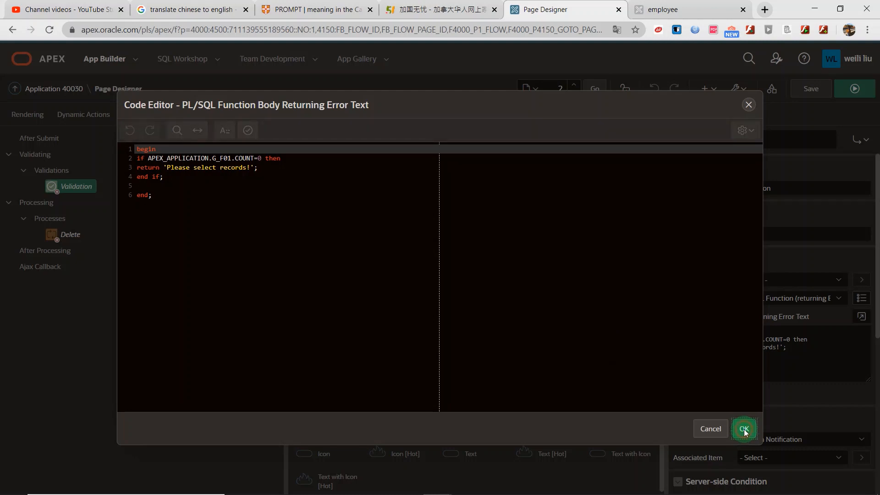
left_click(744, 428)
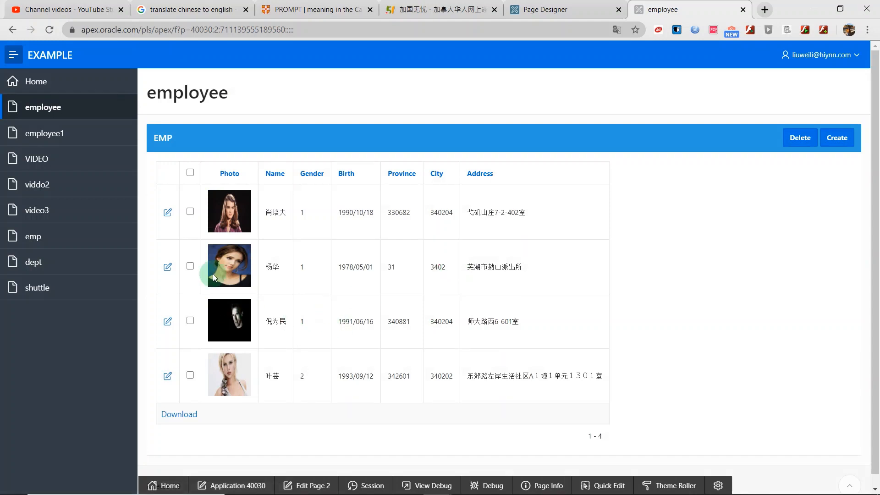
mouse_move(314, 485)
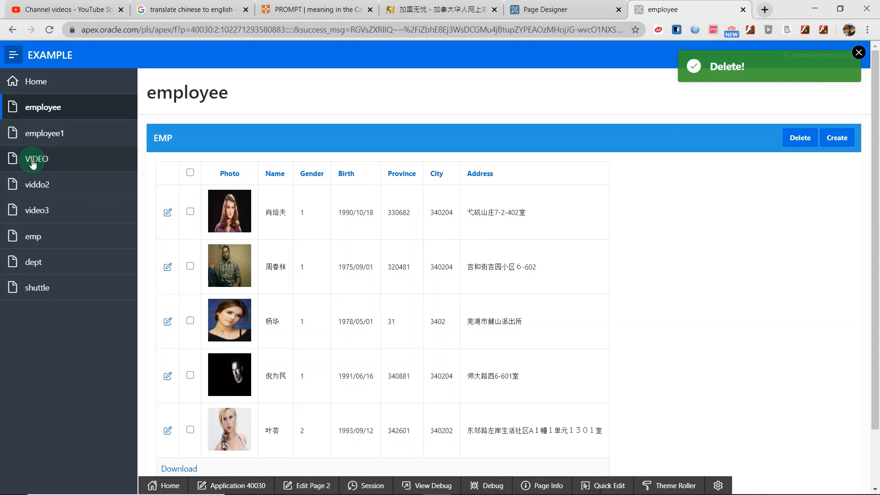
Go to the employee1 report page from the navigation menu
left_click(45, 133)
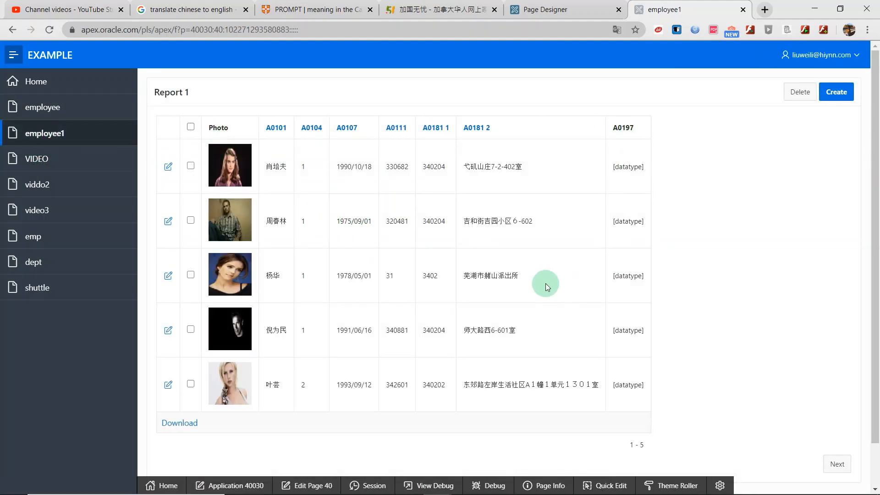
mouse_move(306, 221)
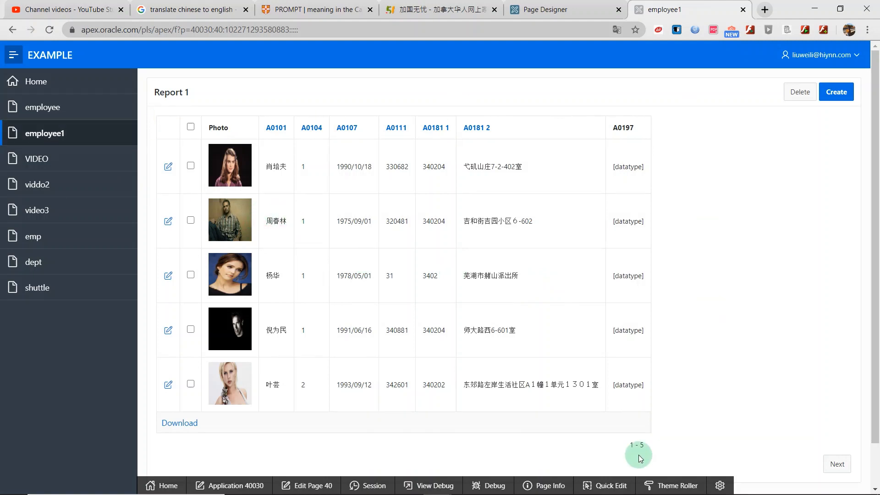
mouse_move(167, 161)
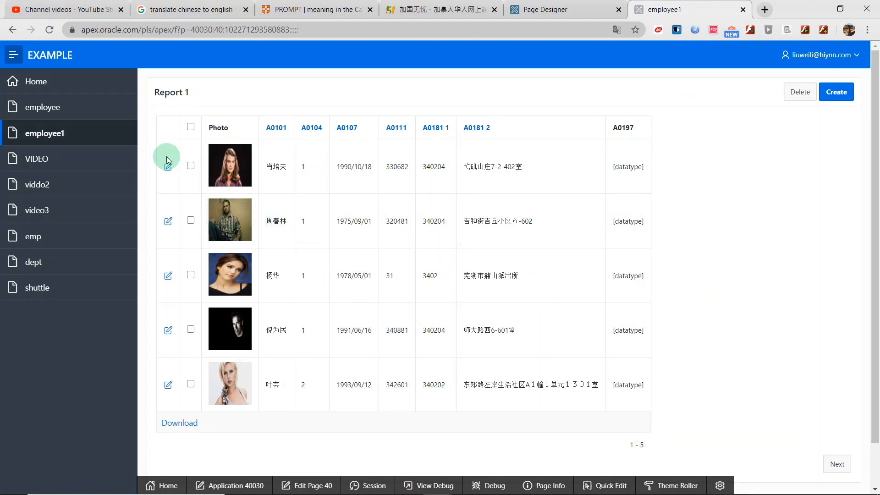
mouse_move(190, 127)
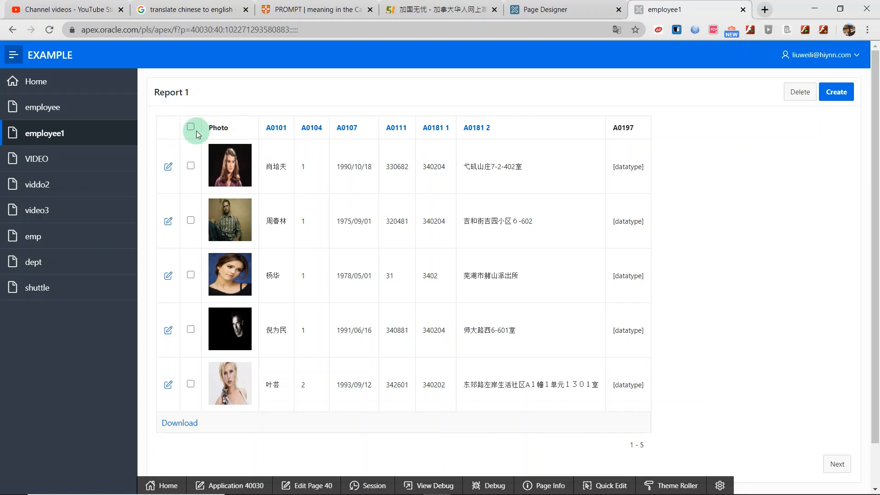
mouse_move(617, 125)
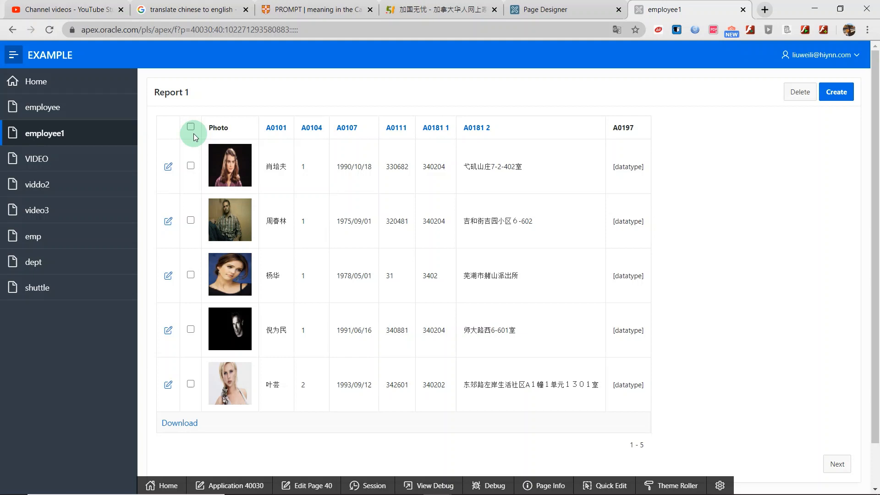
mouse_move(190, 235)
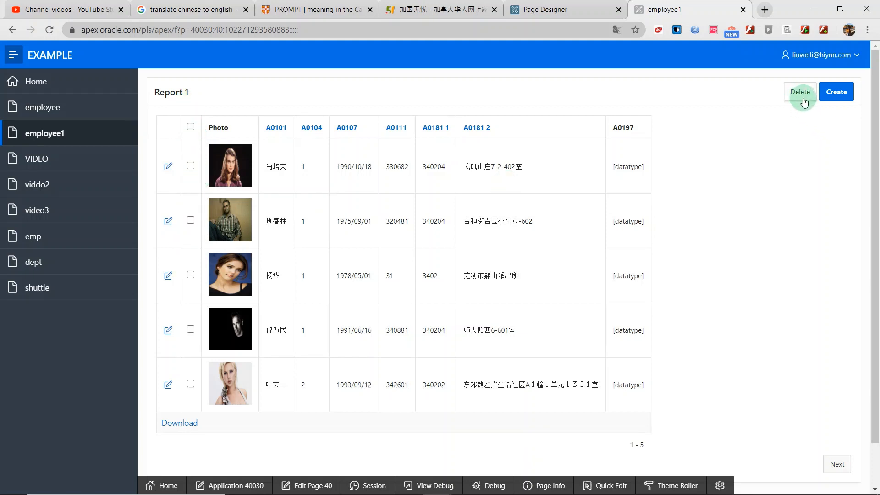
mouse_move(353, 152)
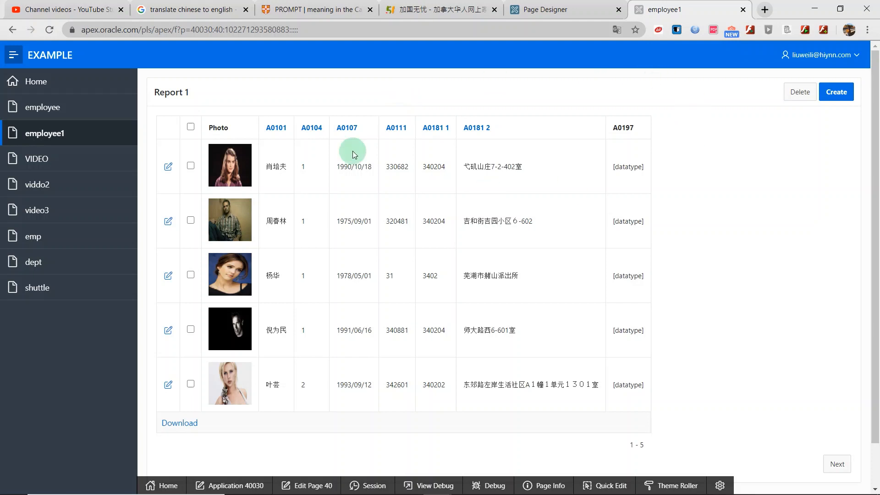
mouse_move(560, 110)
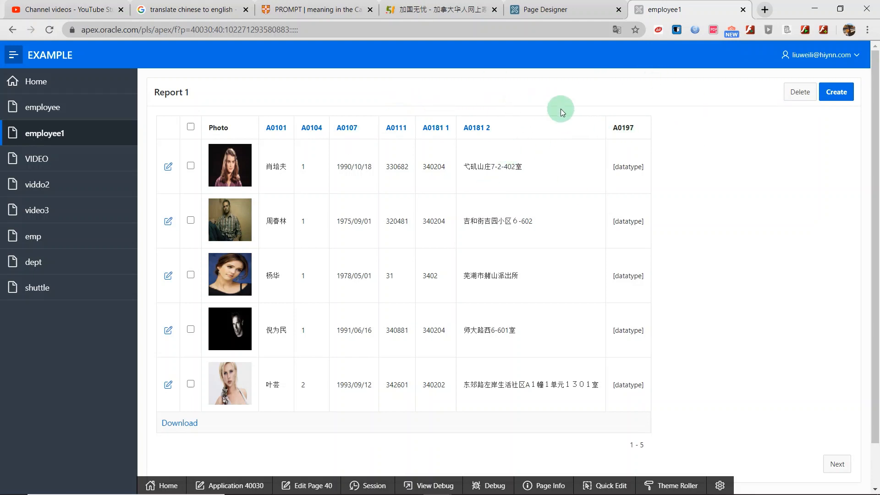
mouse_move(515, 140)
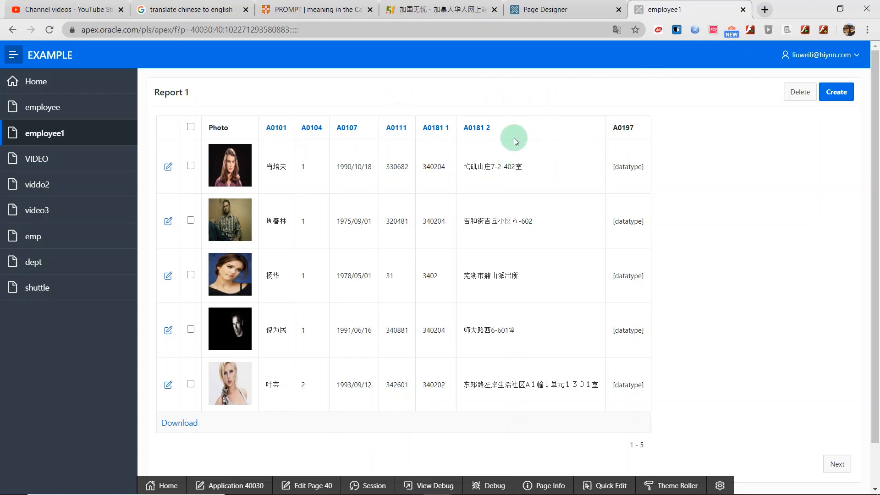
mouse_move(370, 133)
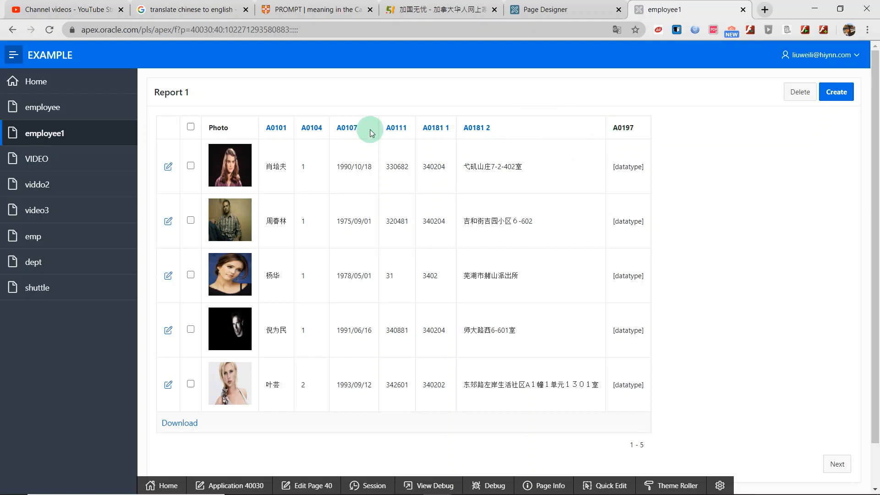
mouse_move(642, 179)
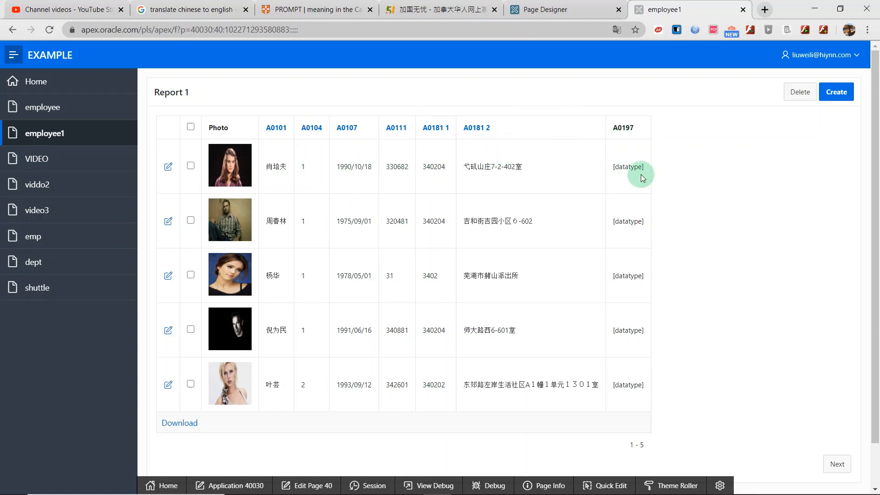
mouse_move(320, 385)
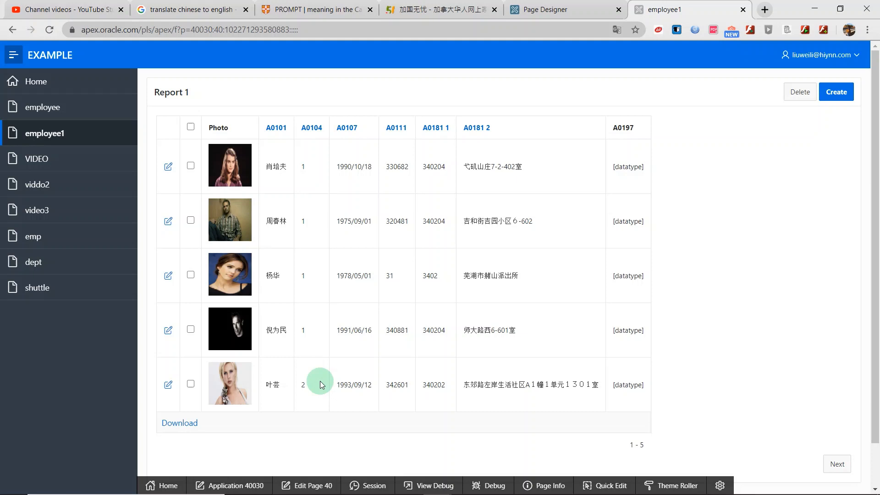
mouse_move(320, 422)
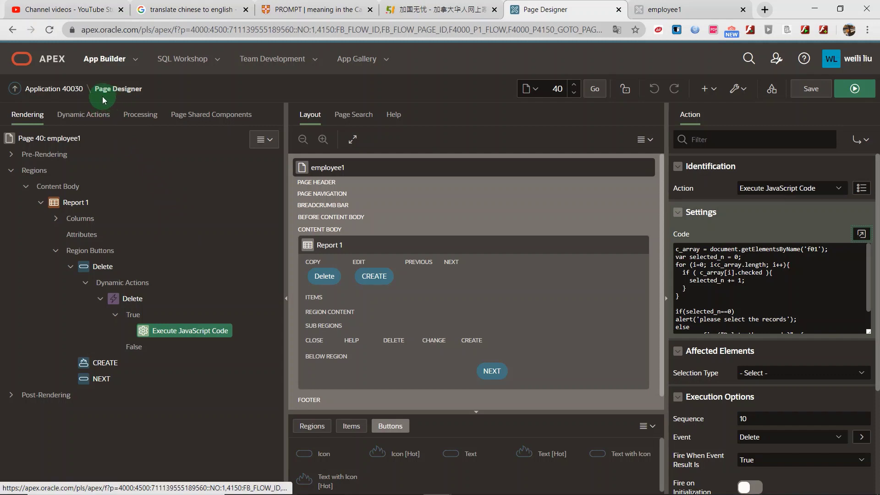
mouse_move(123, 297)
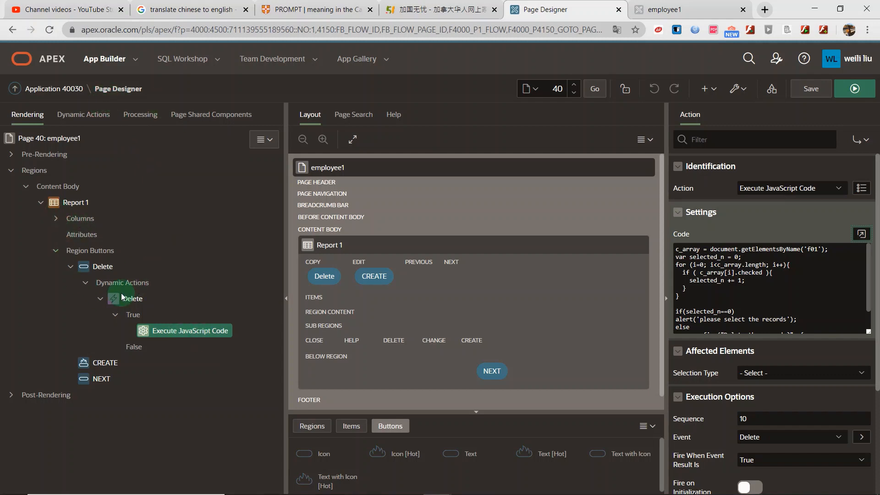
Check the Delete dynamic action's Click trigger on Button, then view its Execute JavaScript Code action
left_click(103, 266)
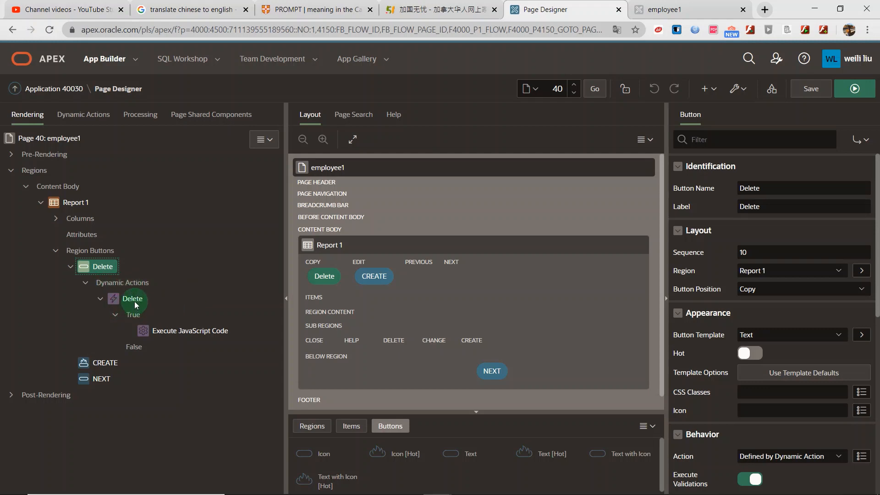
left_click(132, 298)
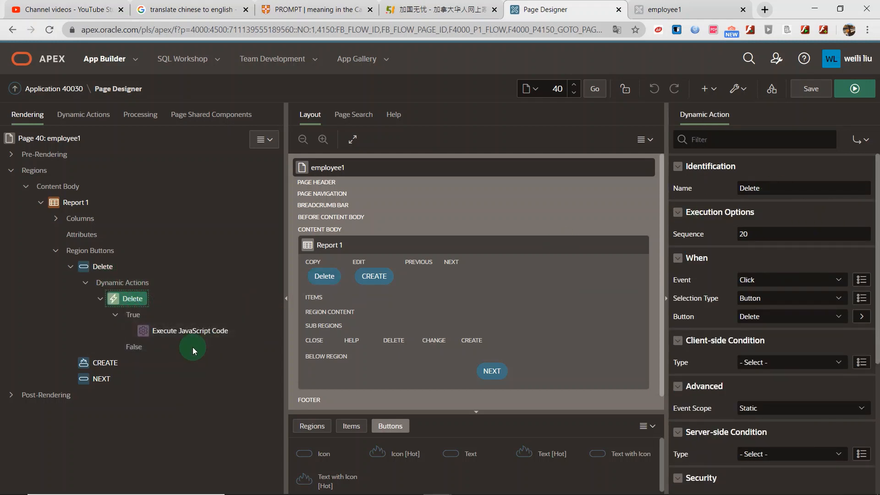
left_click(122, 283)
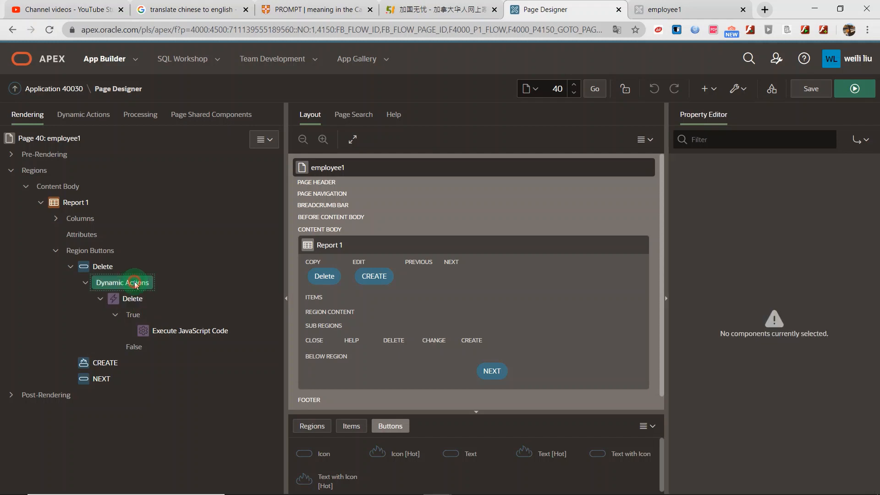
left_click(132, 299)
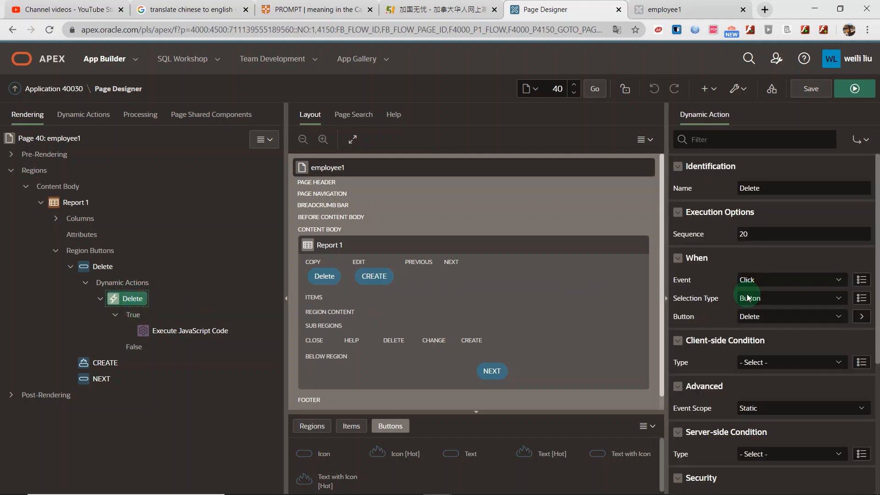
mouse_move(695, 283)
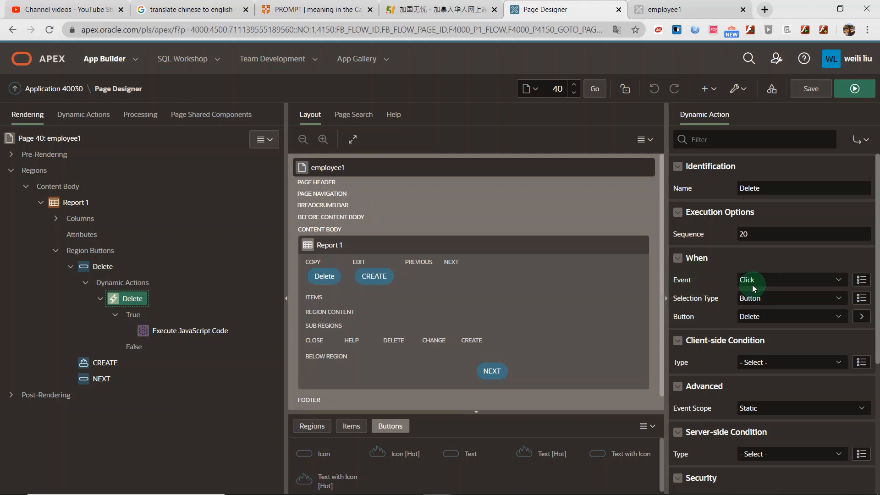
mouse_move(775, 284)
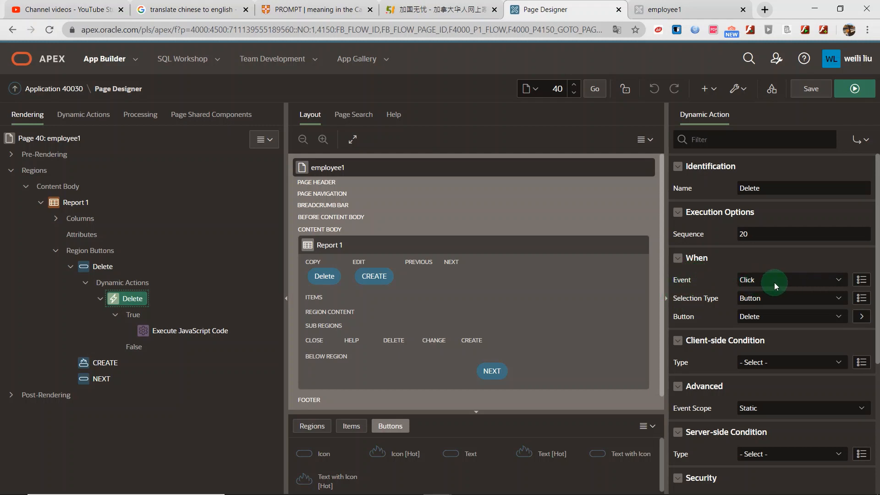
mouse_move(741, 311)
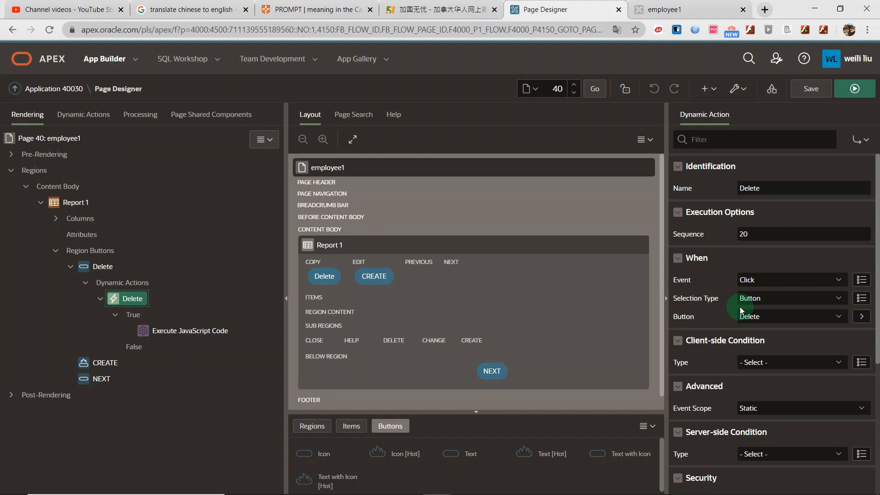
left_click(791, 298)
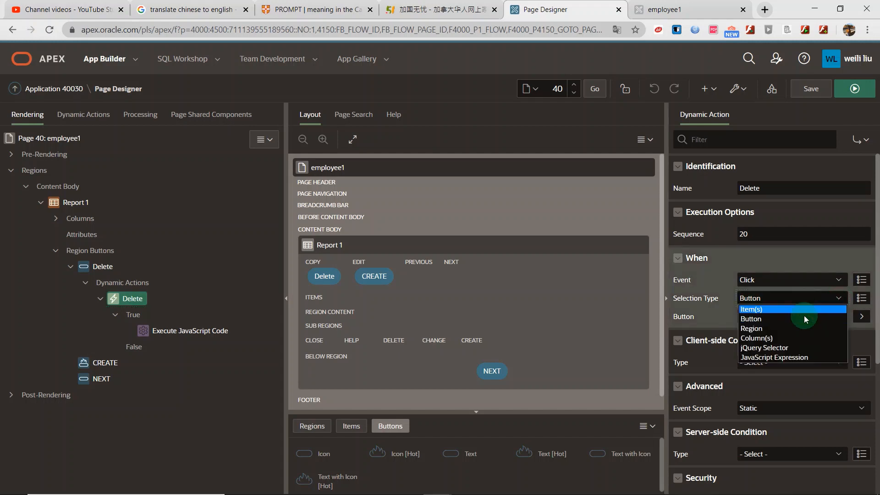
left_click(751, 319)
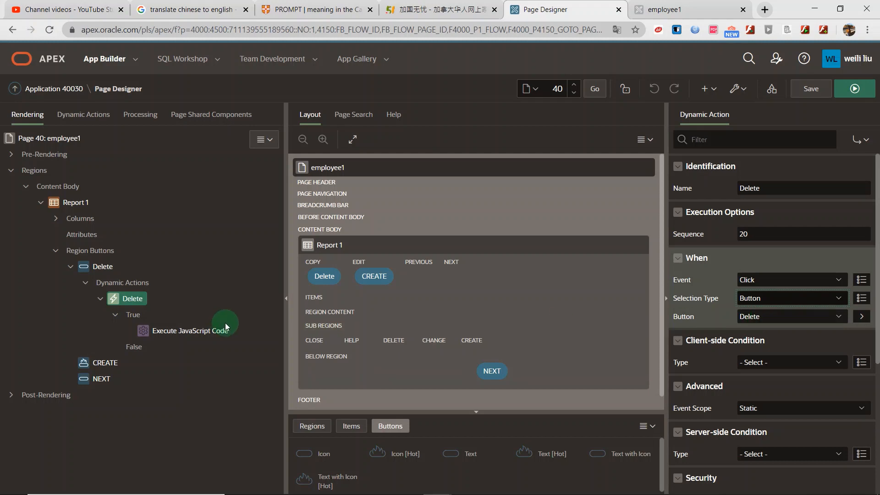
mouse_move(710, 292)
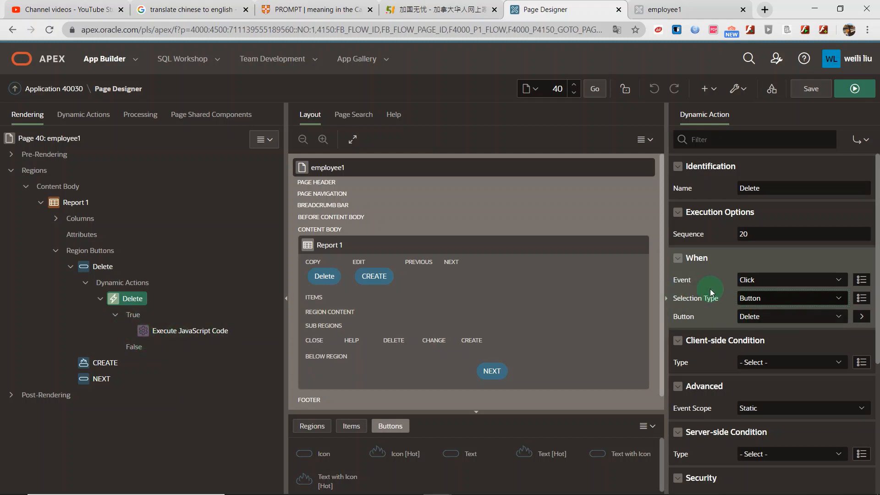
mouse_move(230, 303)
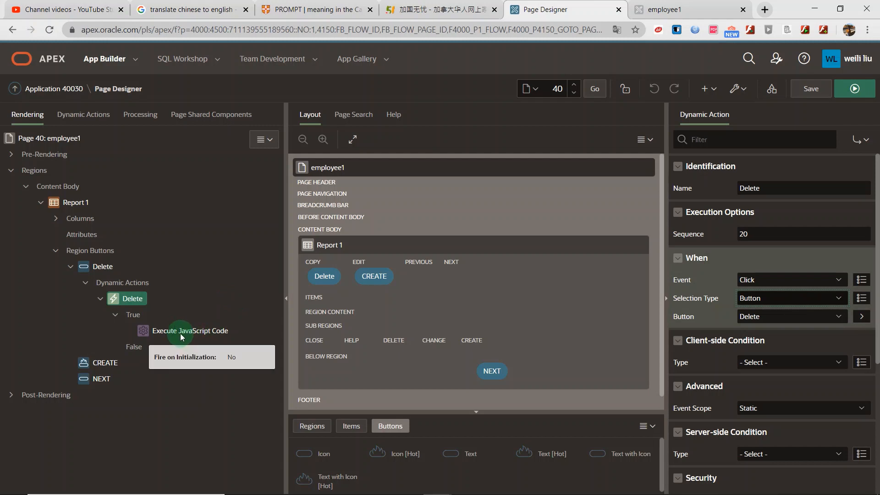
left_click(190, 330)
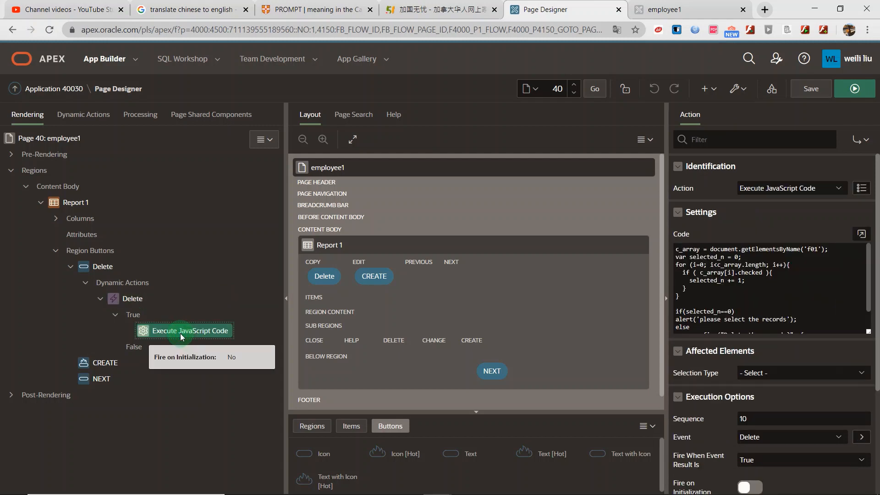
mouse_move(748, 203)
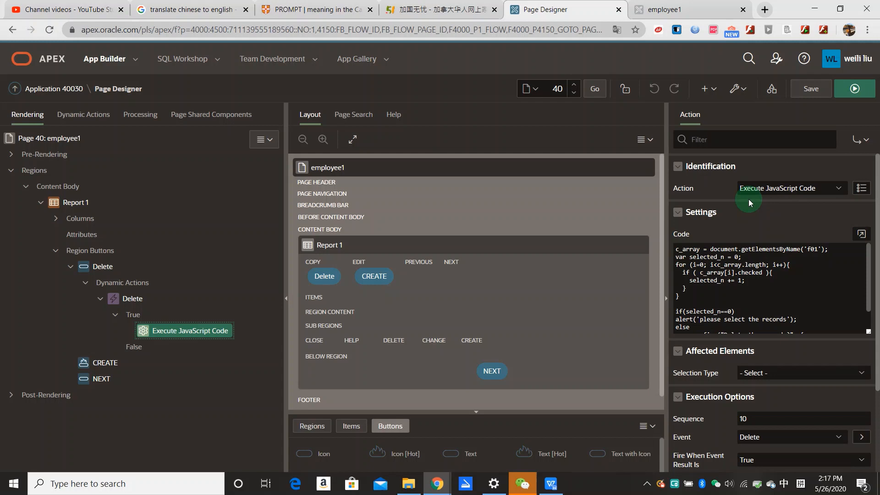
mouse_move(819, 197)
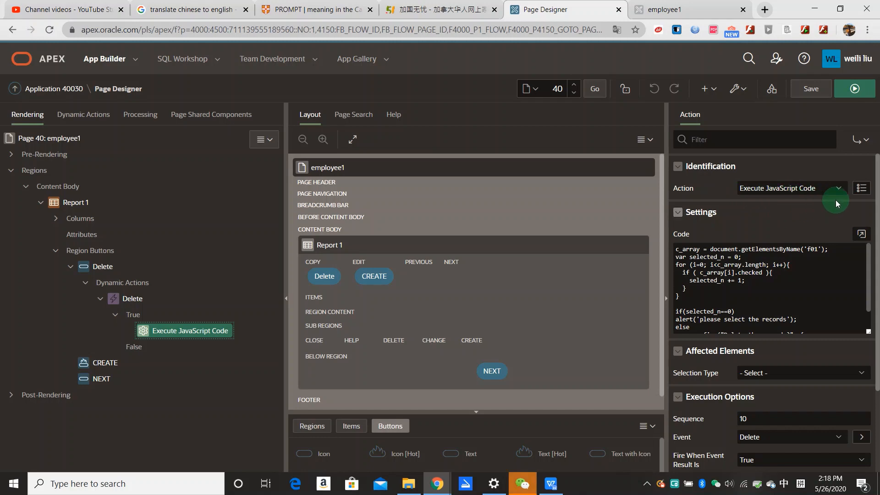
left_click(862, 235)
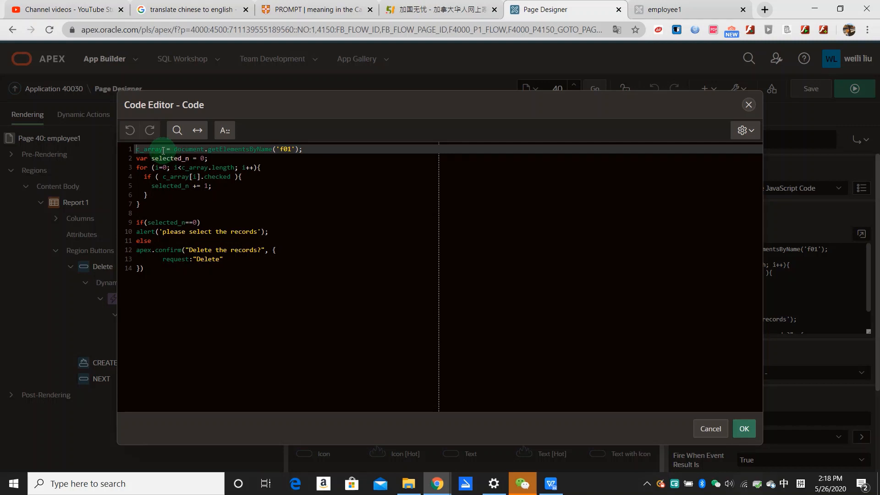
mouse_move(359, 195)
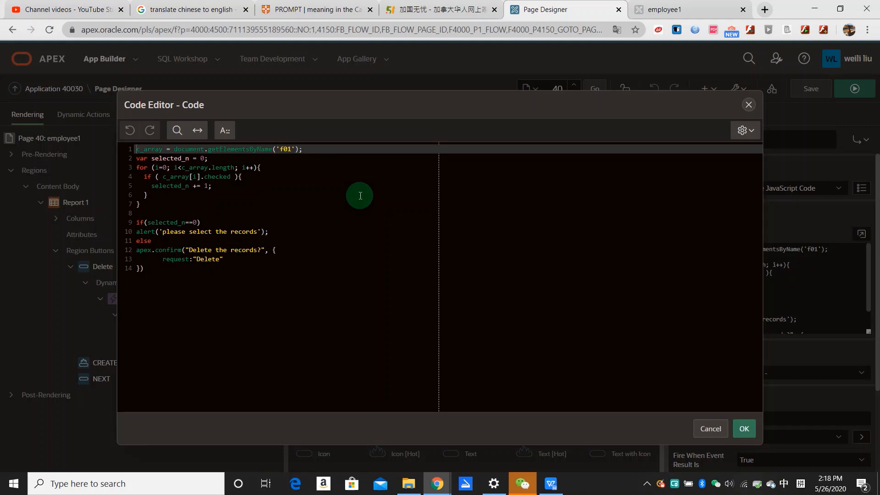
mouse_move(157, 259)
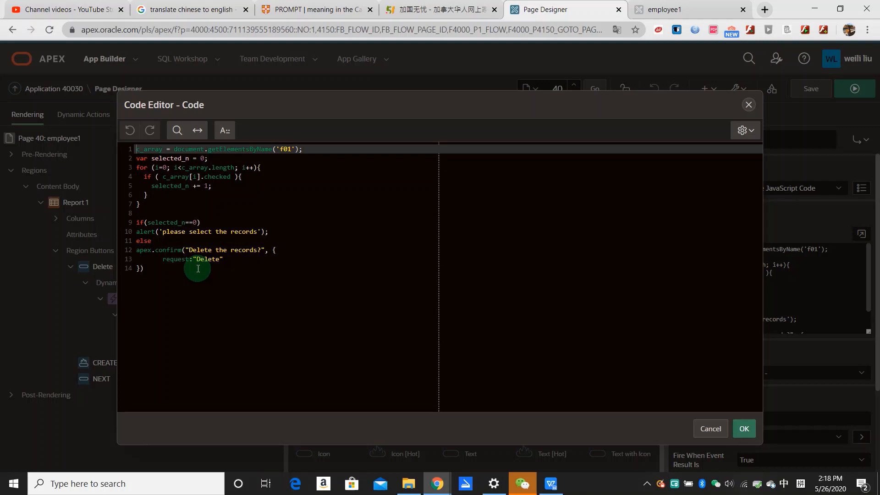
mouse_move(594, 365)
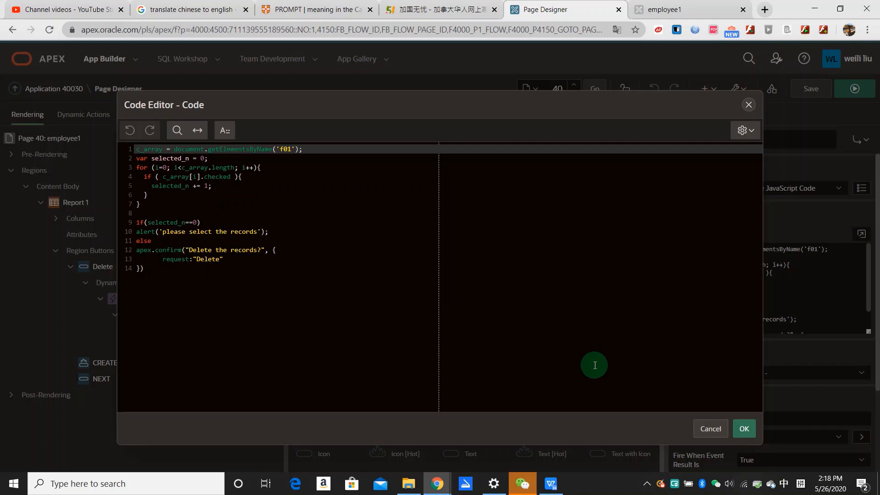
left_click(744, 428)
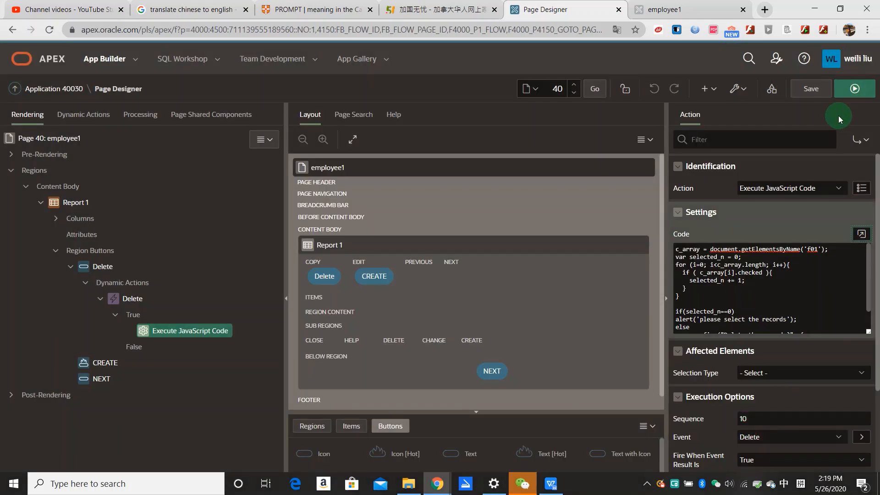
Run employee1, check the second row, and accept the 'Delete the records?' prompt
left_click(854, 88)
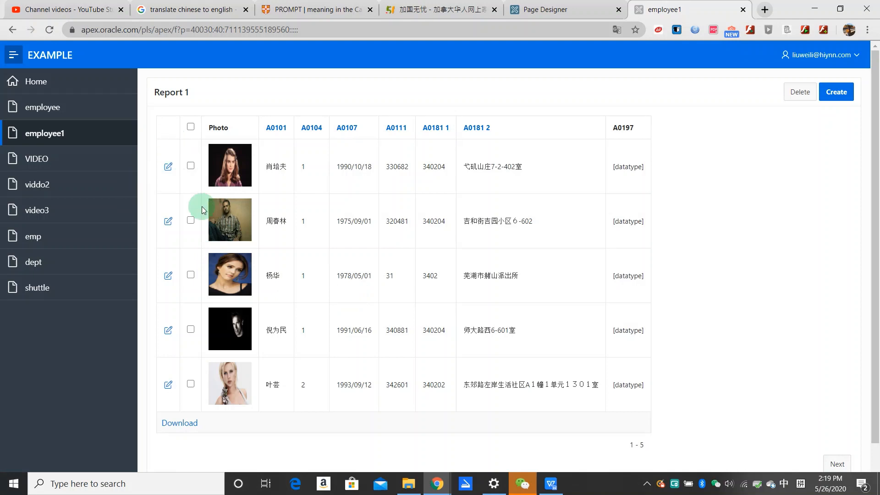
mouse_move(506, 220)
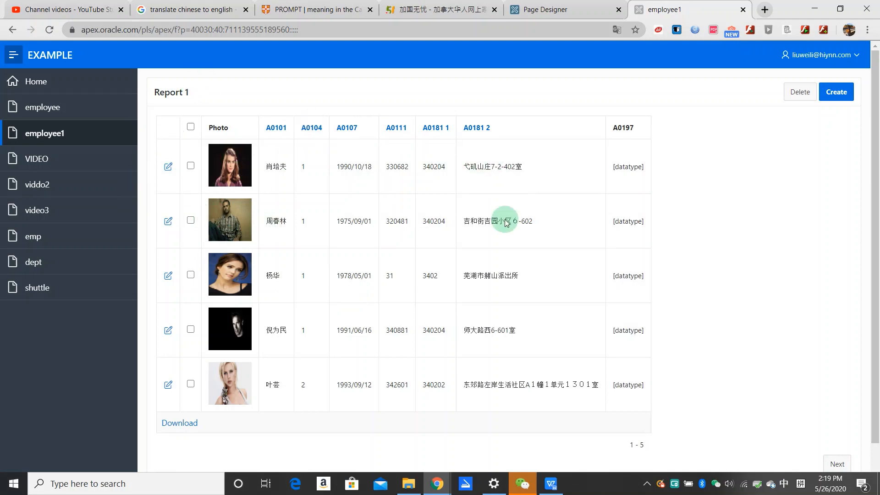
left_click(190, 221)
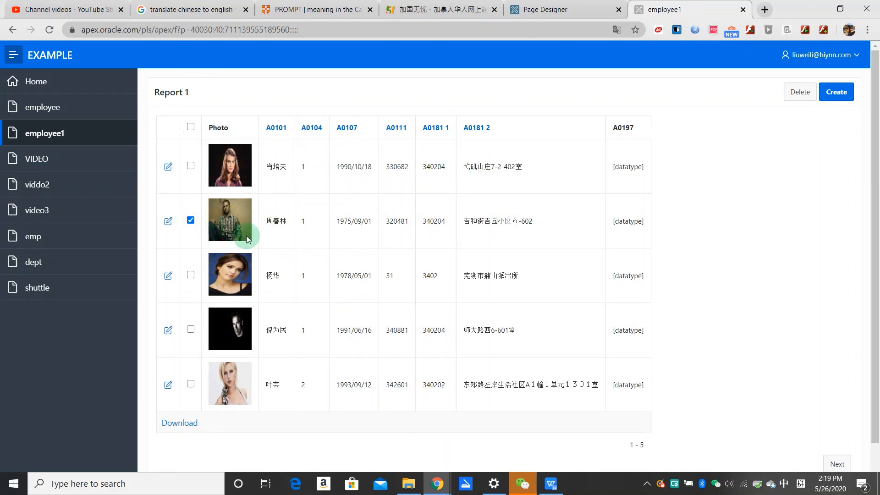
mouse_move(794, 107)
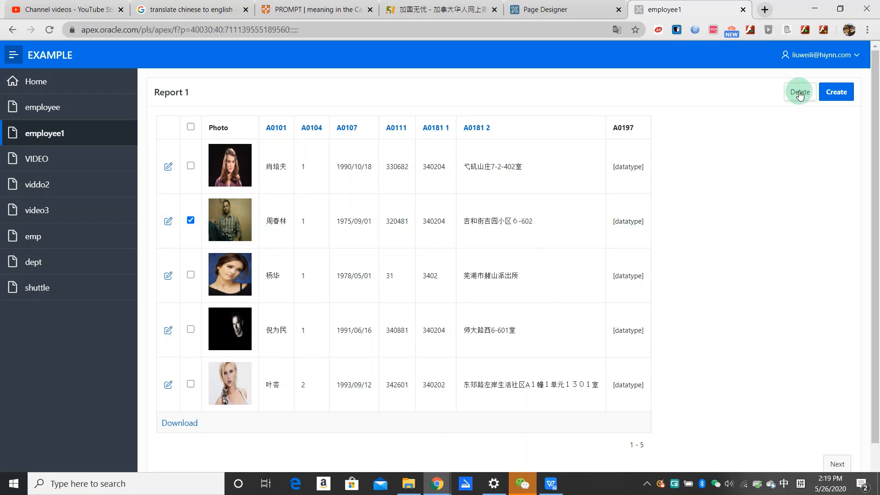
left_click(800, 92)
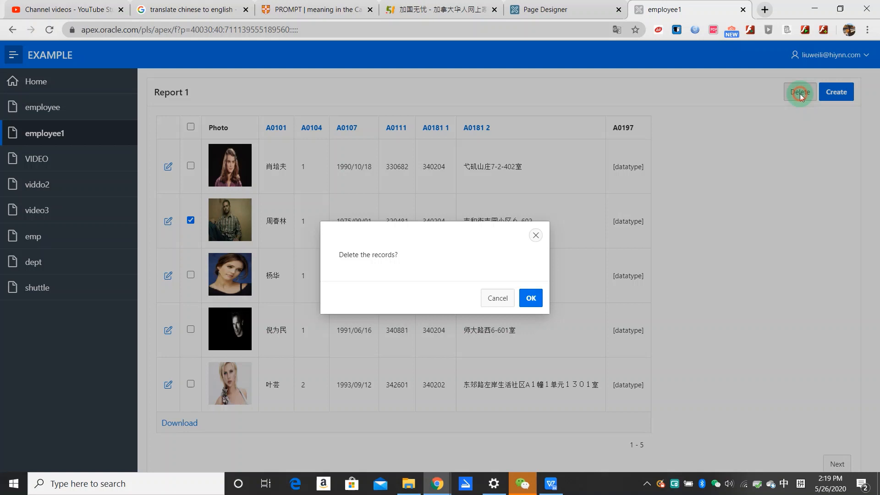
mouse_move(452, 311)
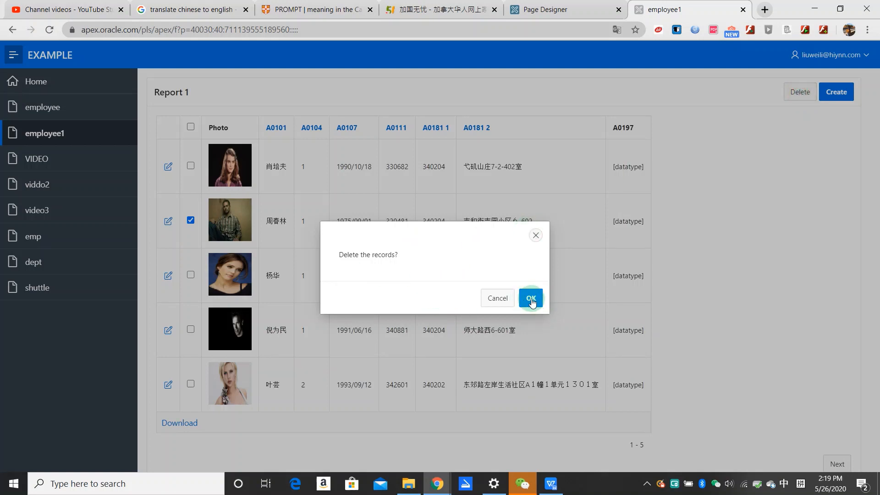
left_click(530, 298)
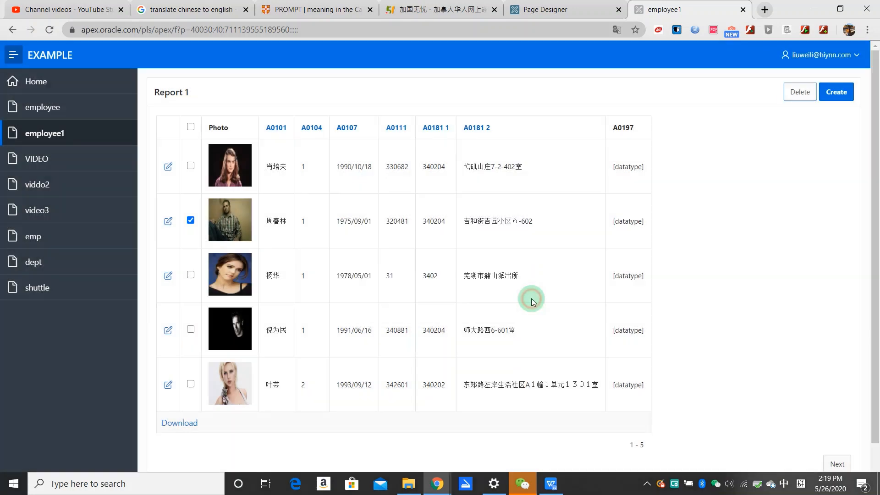
left_click(800, 92)
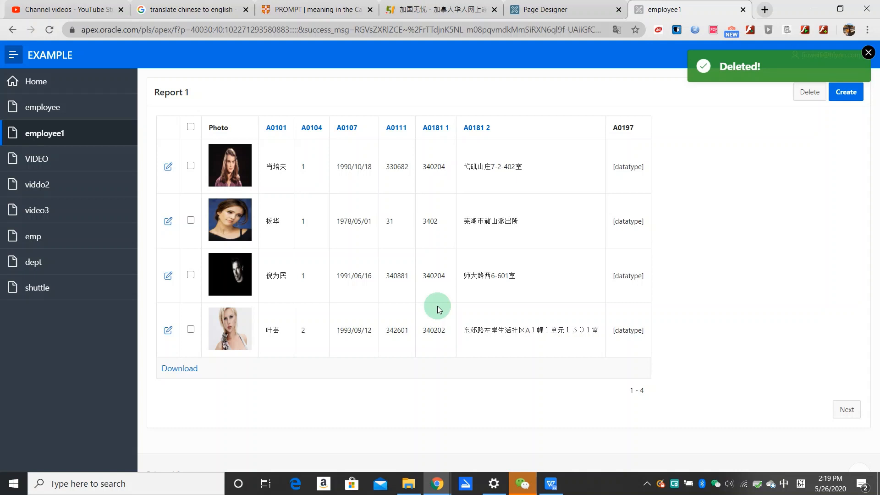
mouse_move(573, 361)
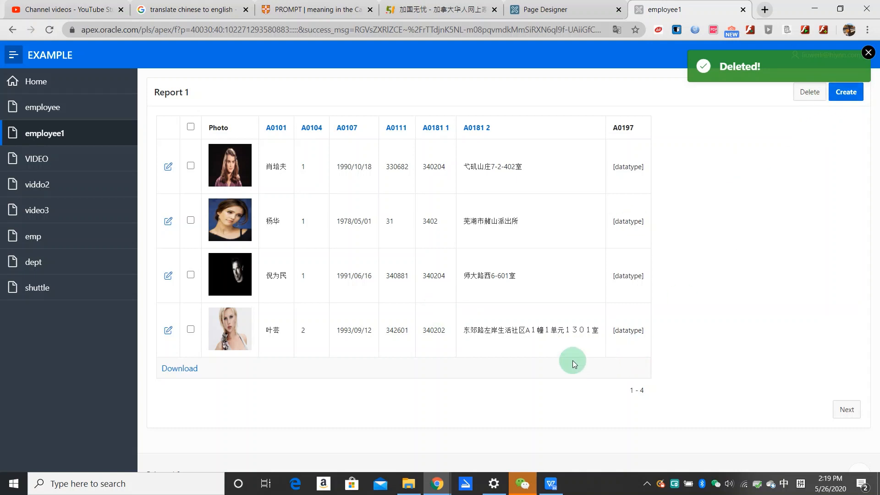